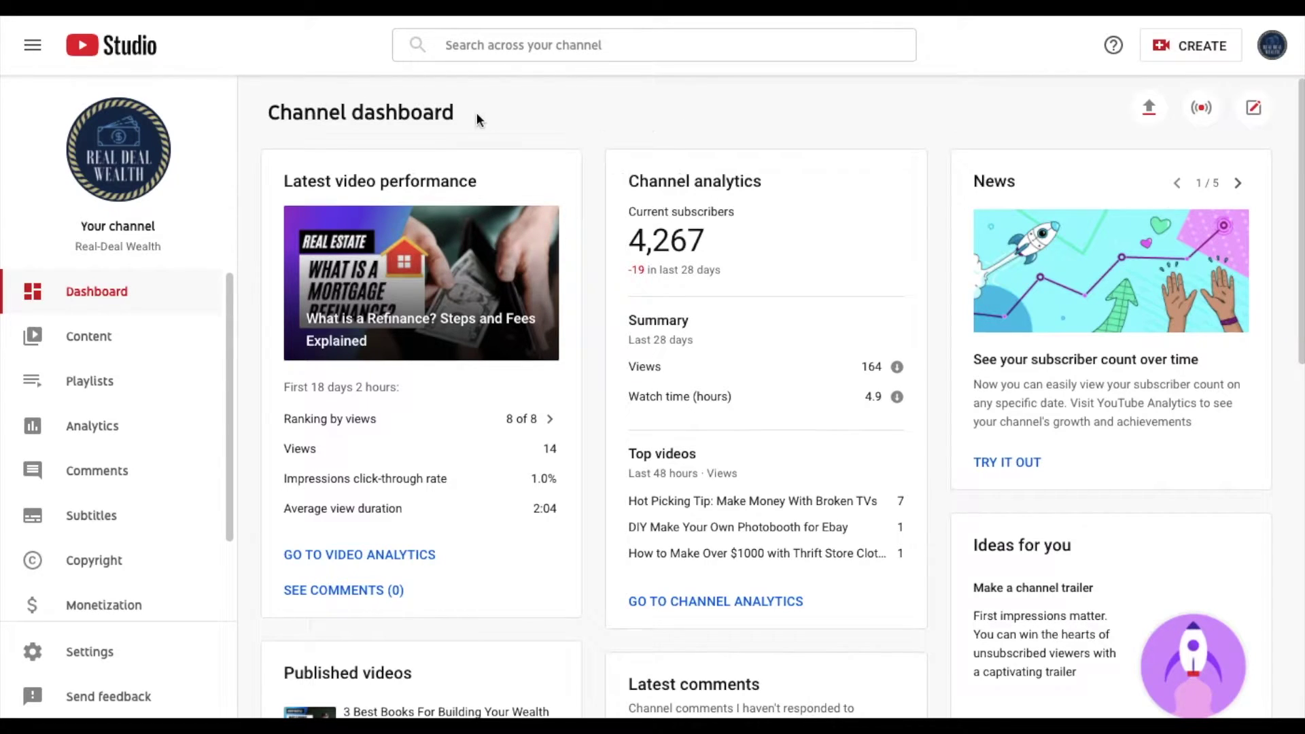
mouse_move(305, 139)
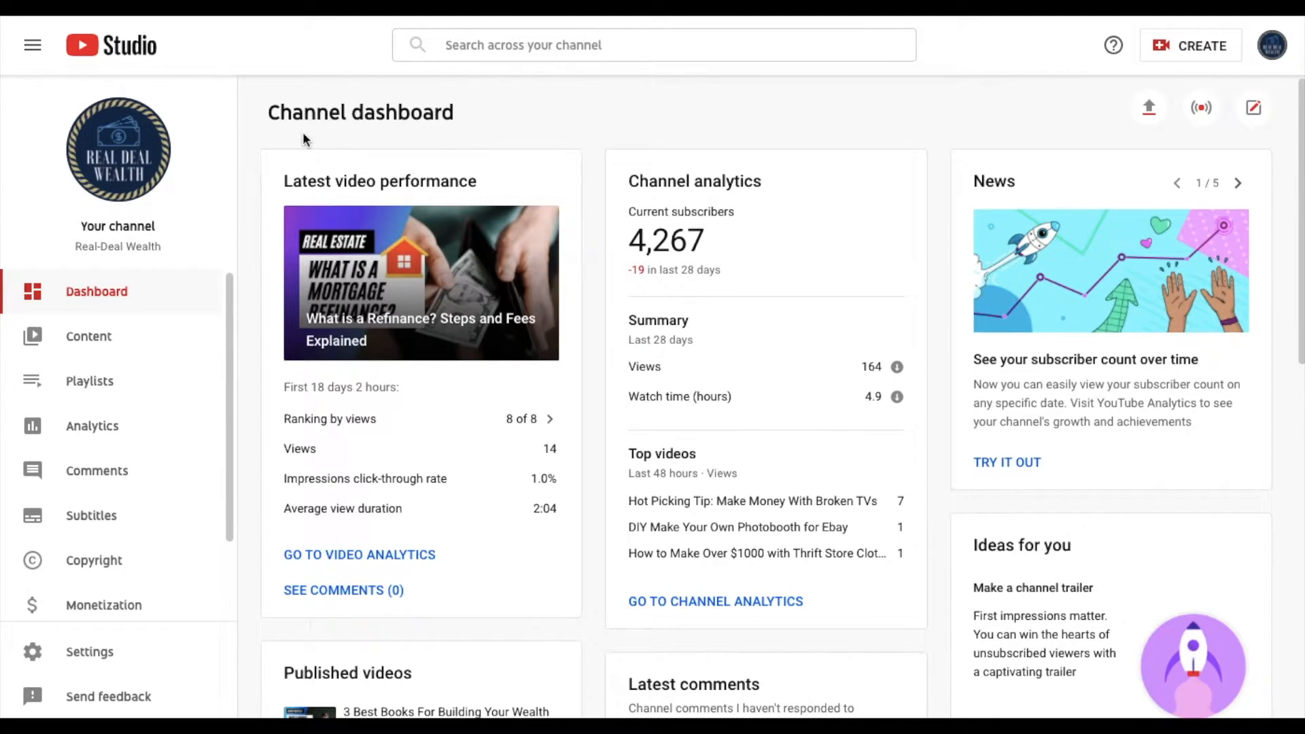
mouse_move(293, 93)
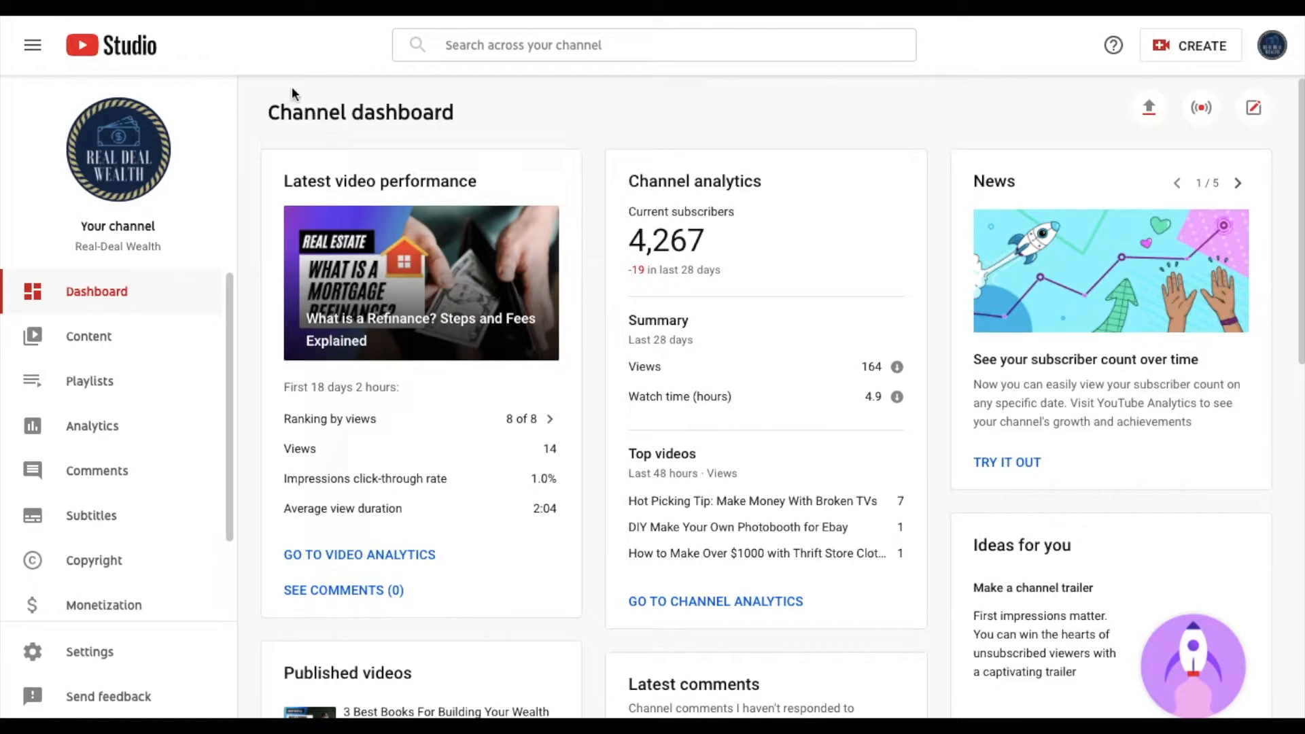
mouse_move(424, 136)
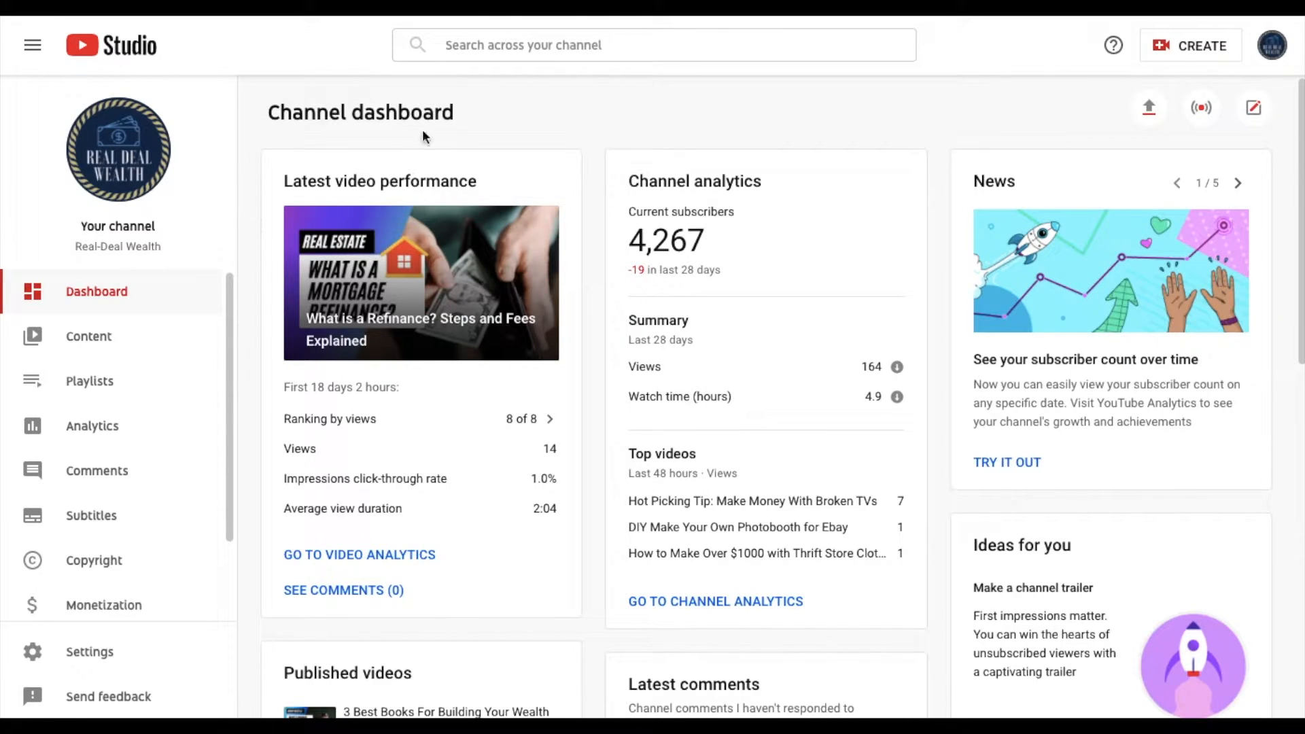
mouse_move(625, 123)
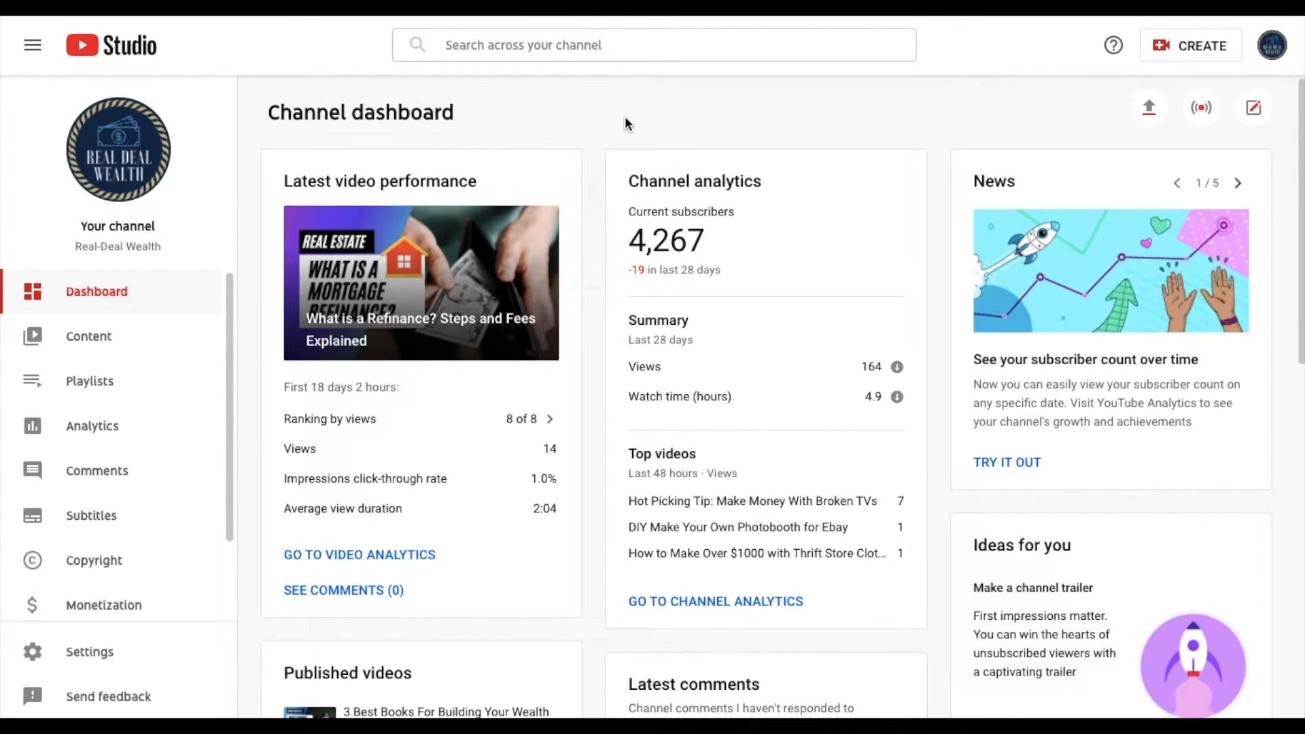
mouse_move(265, 135)
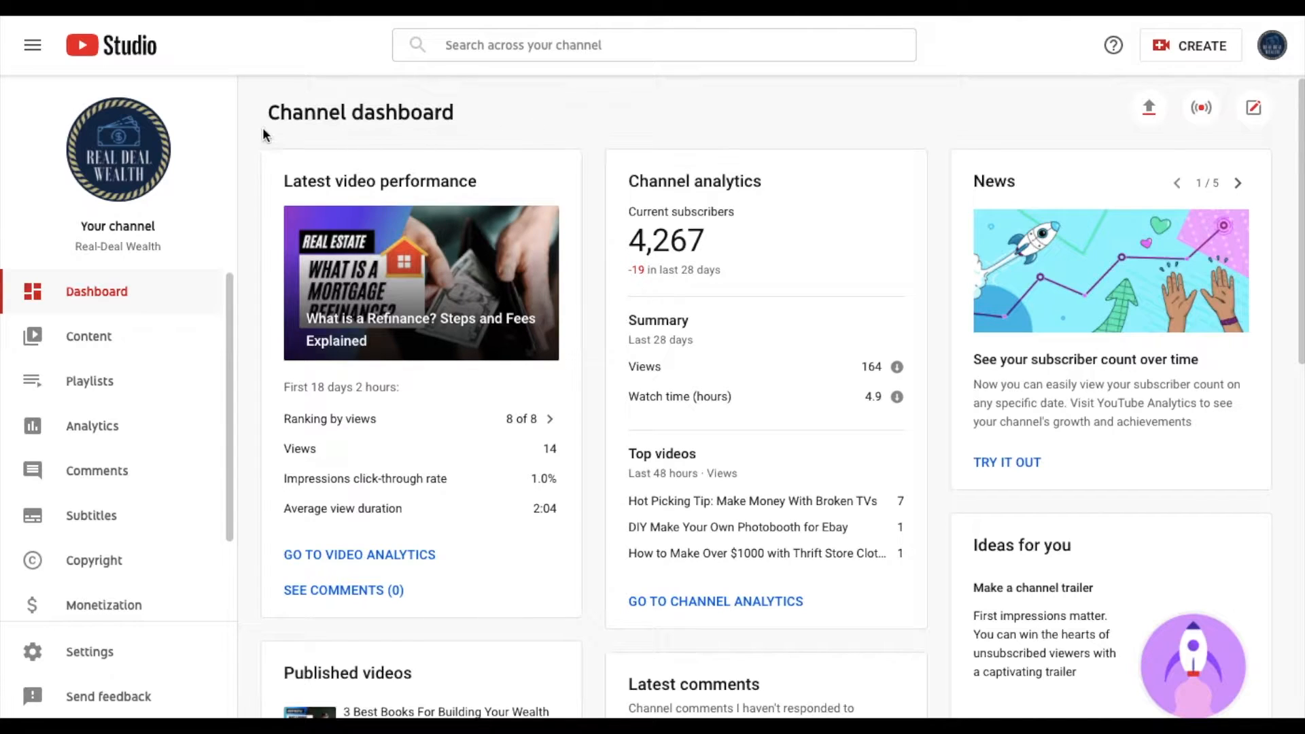
mouse_move(730, 132)
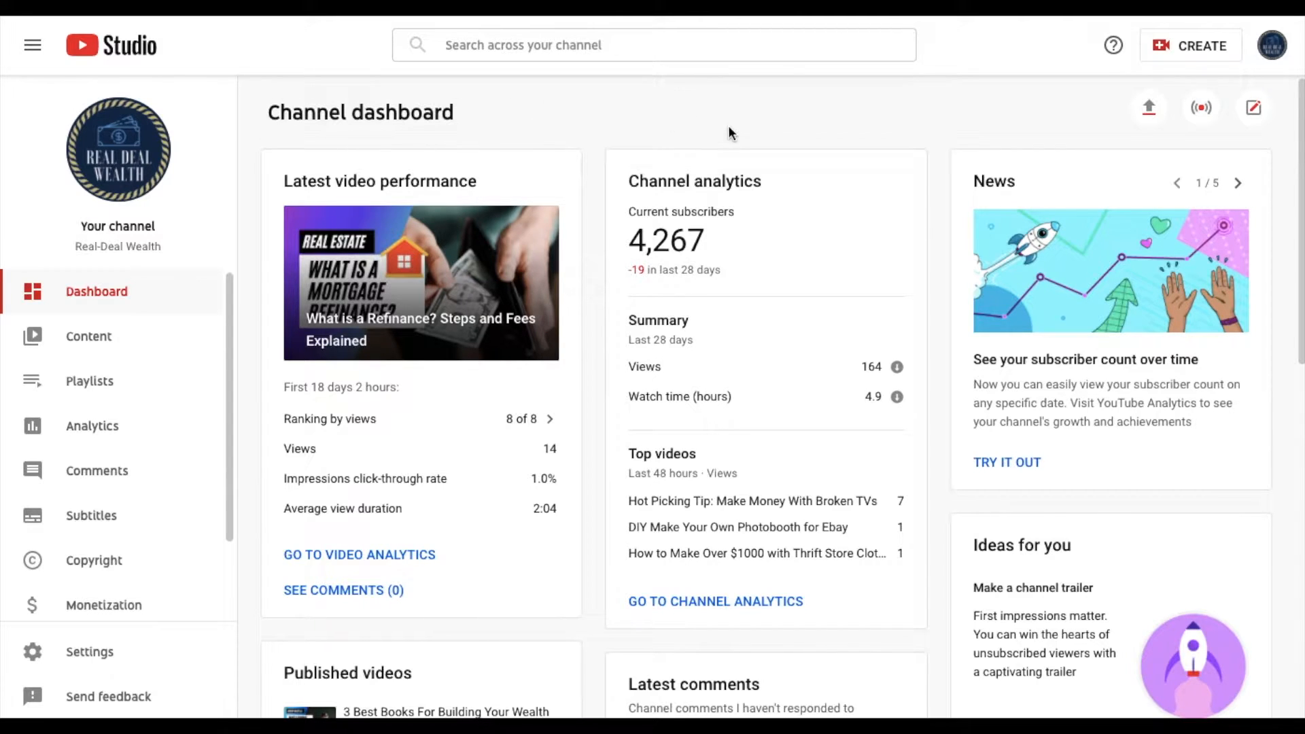
mouse_move(655, 138)
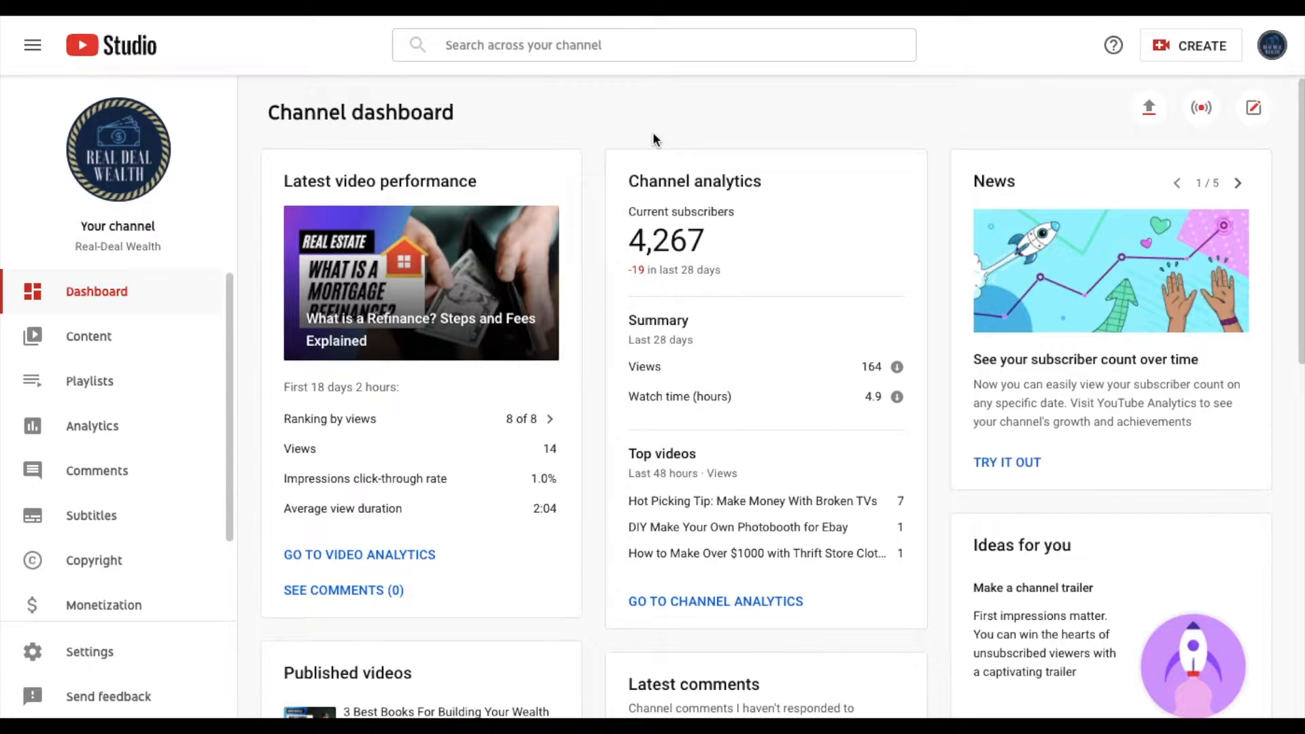
mouse_move(759, 108)
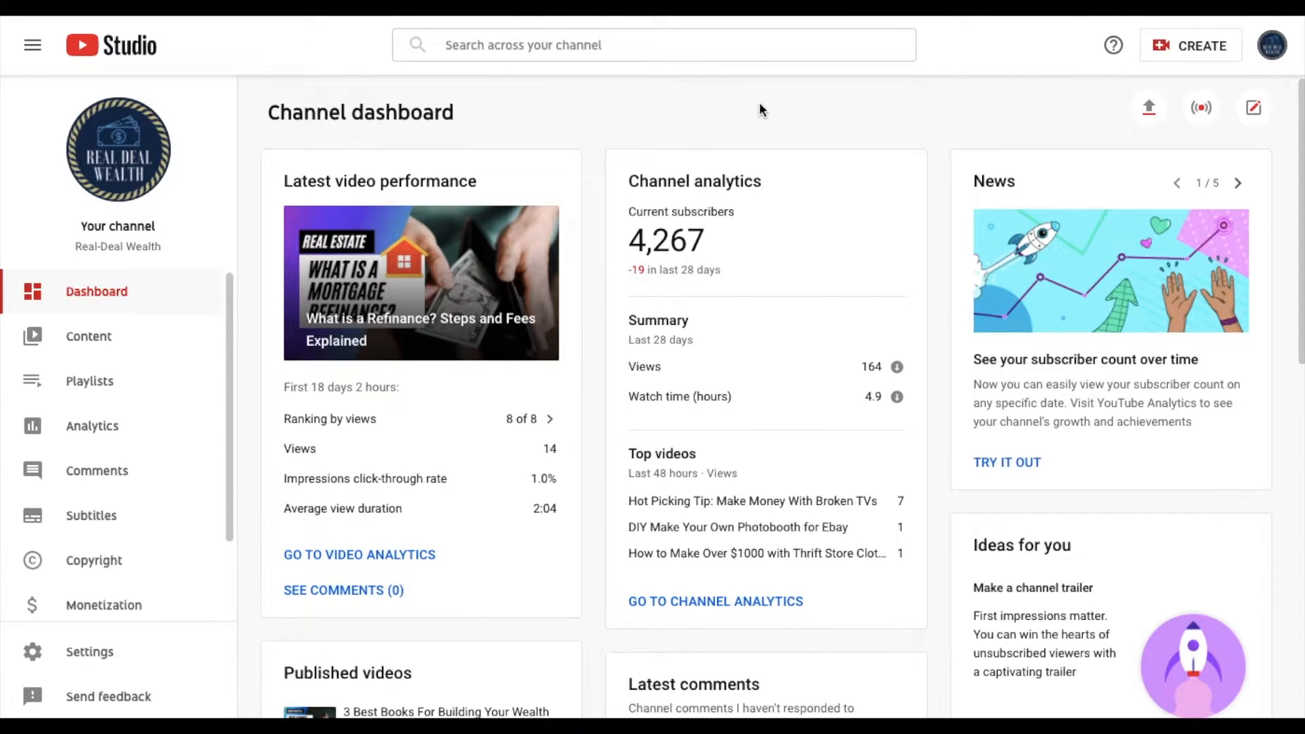
mouse_move(234, 100)
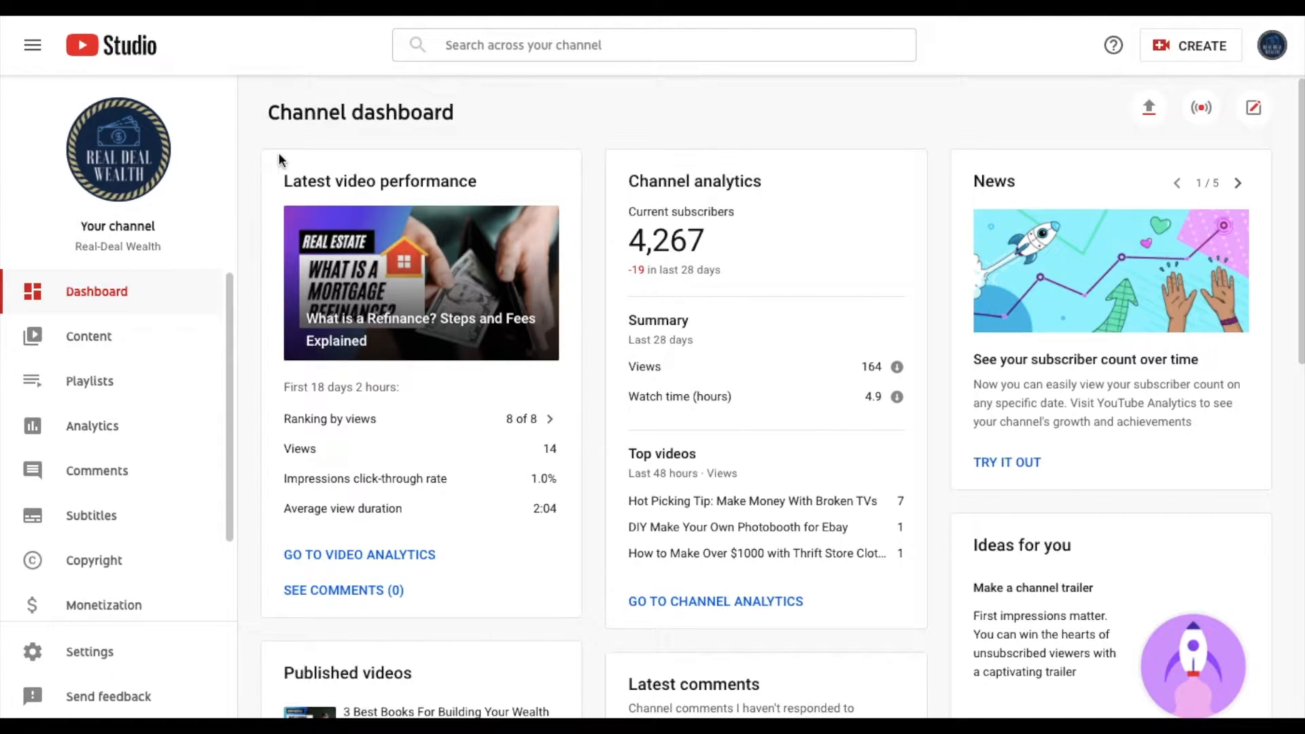
mouse_move(687, 154)
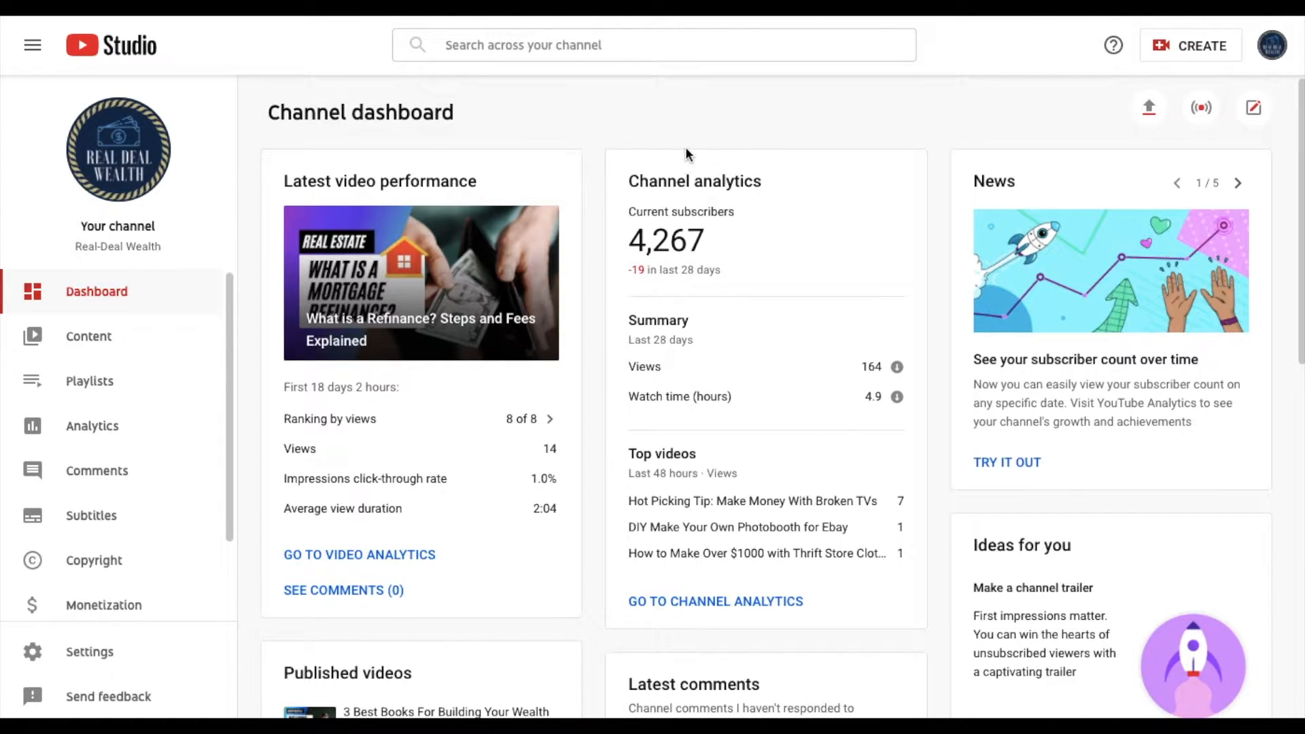
mouse_move(720, 148)
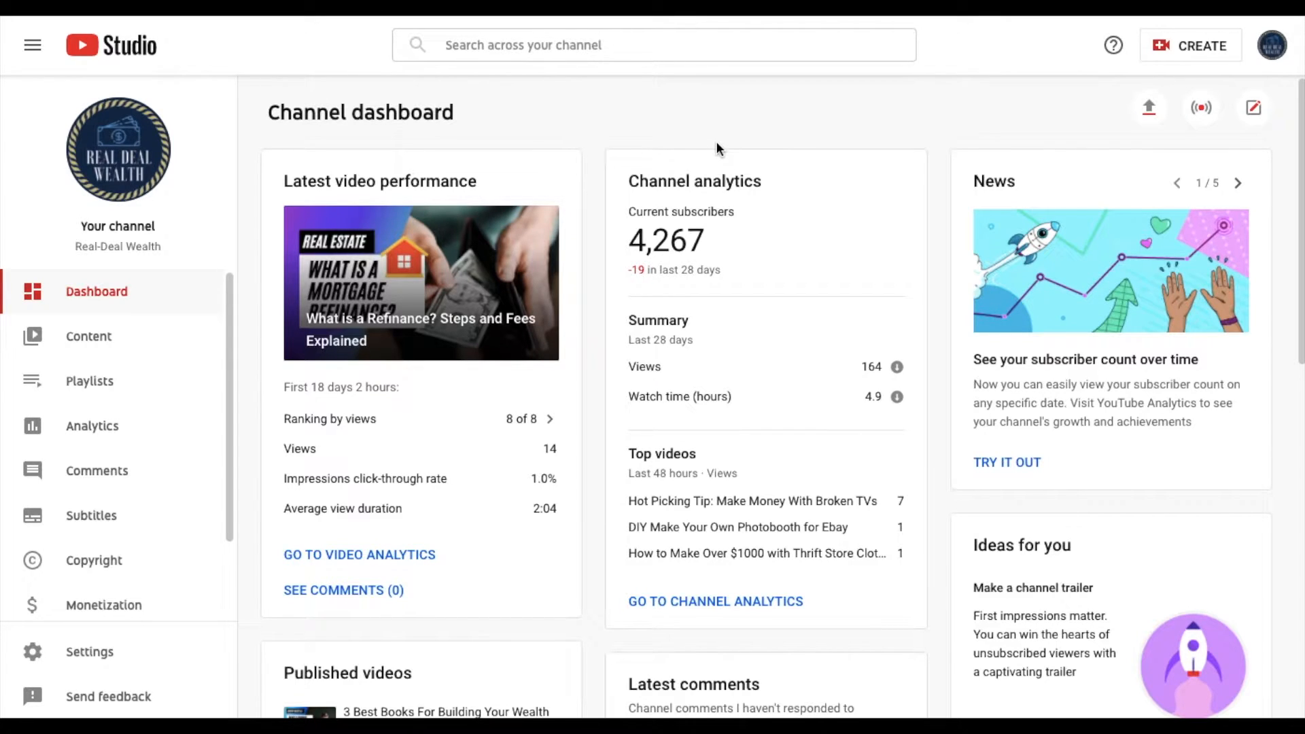
mouse_move(884, 119)
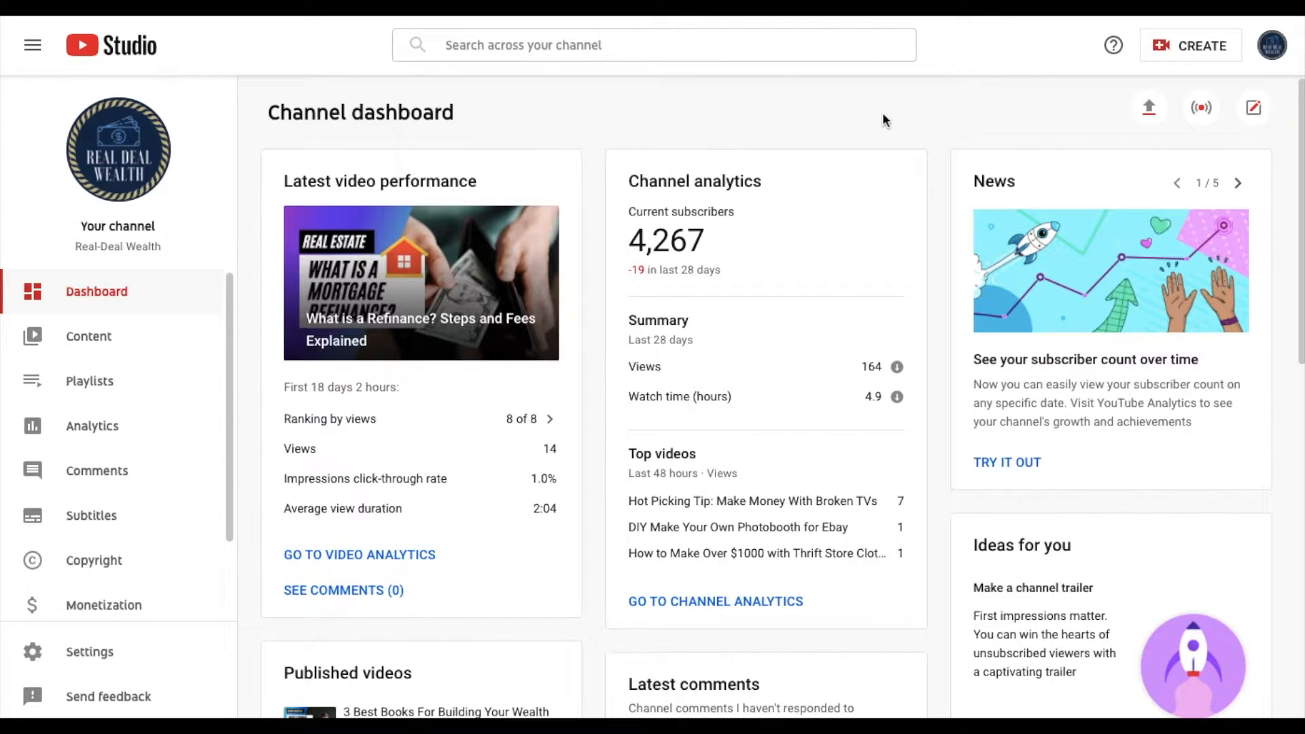
mouse_move(54, 133)
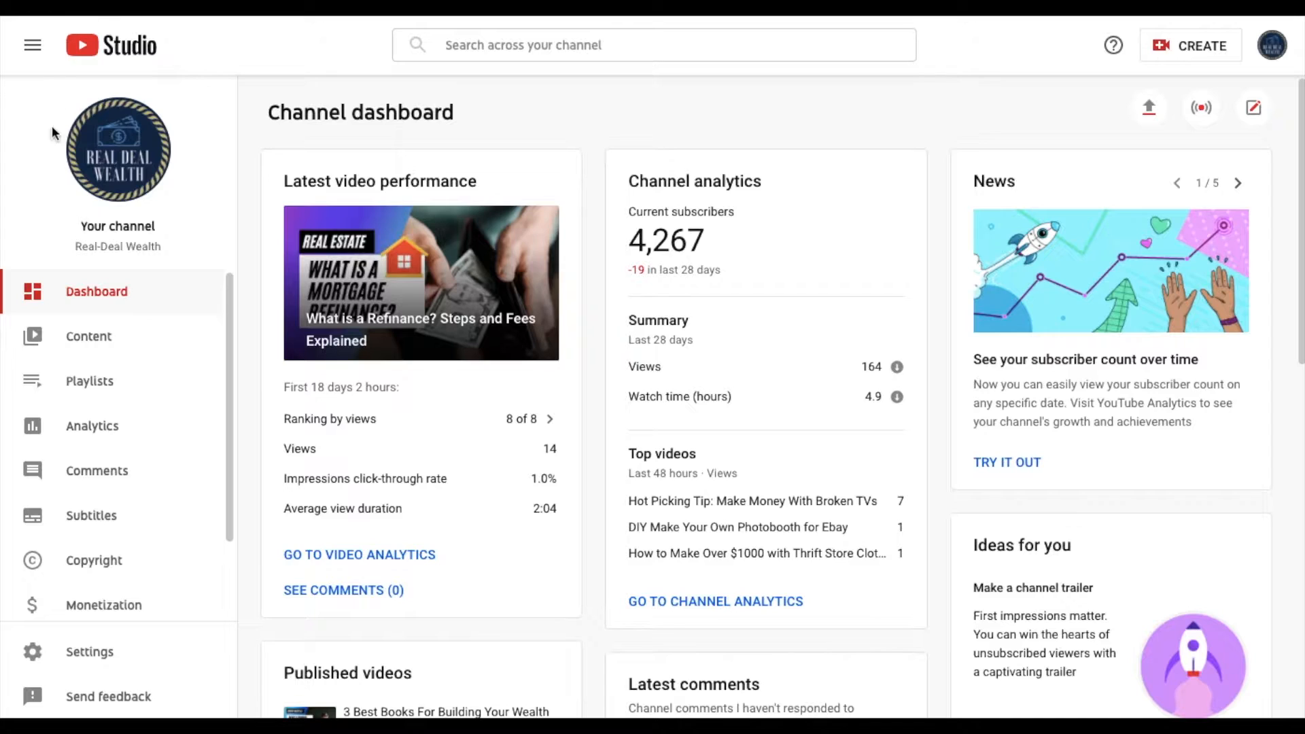
mouse_move(1302, 61)
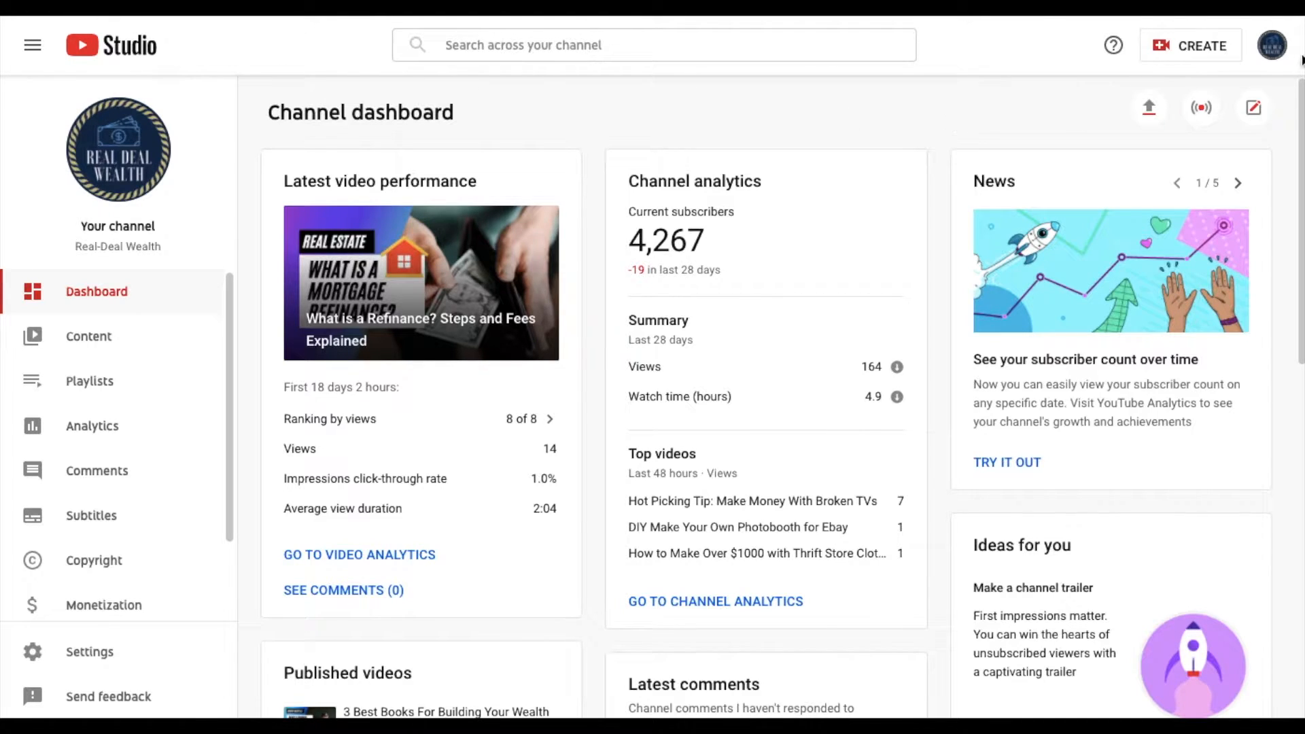
mouse_move(1265, 69)
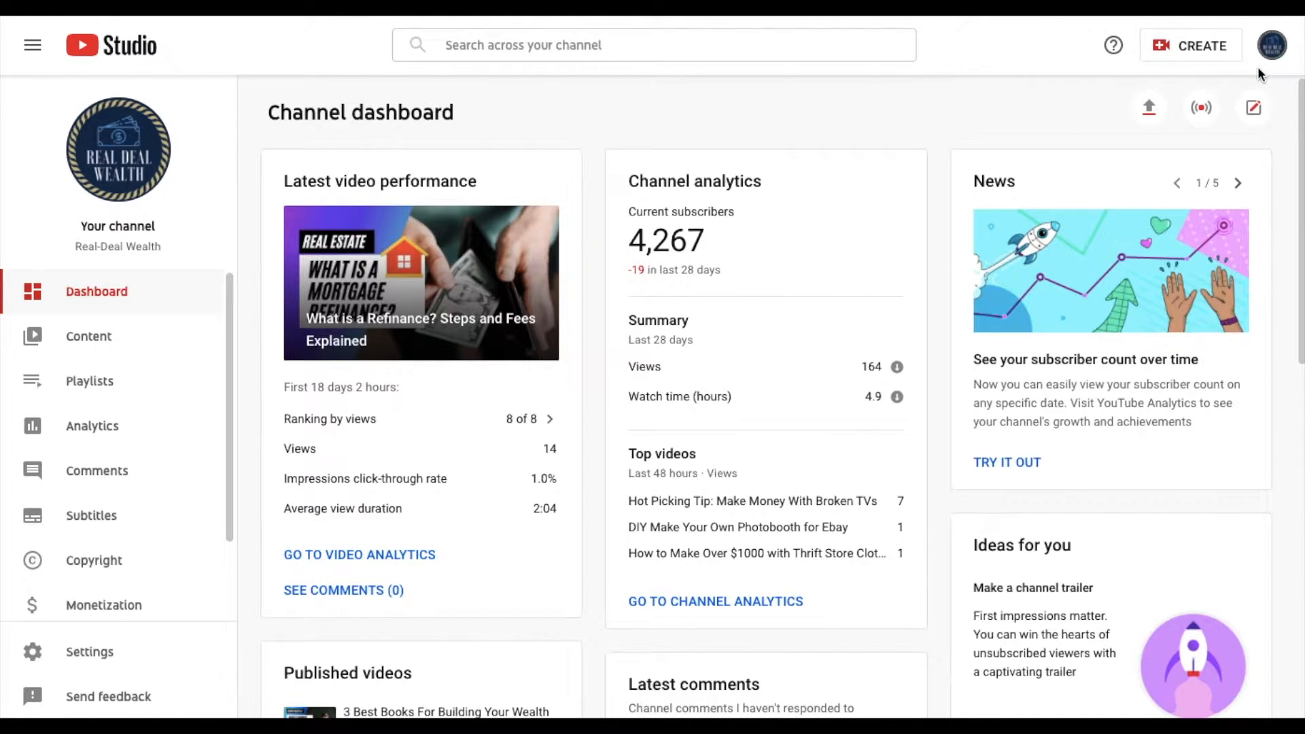
mouse_move(1105, 45)
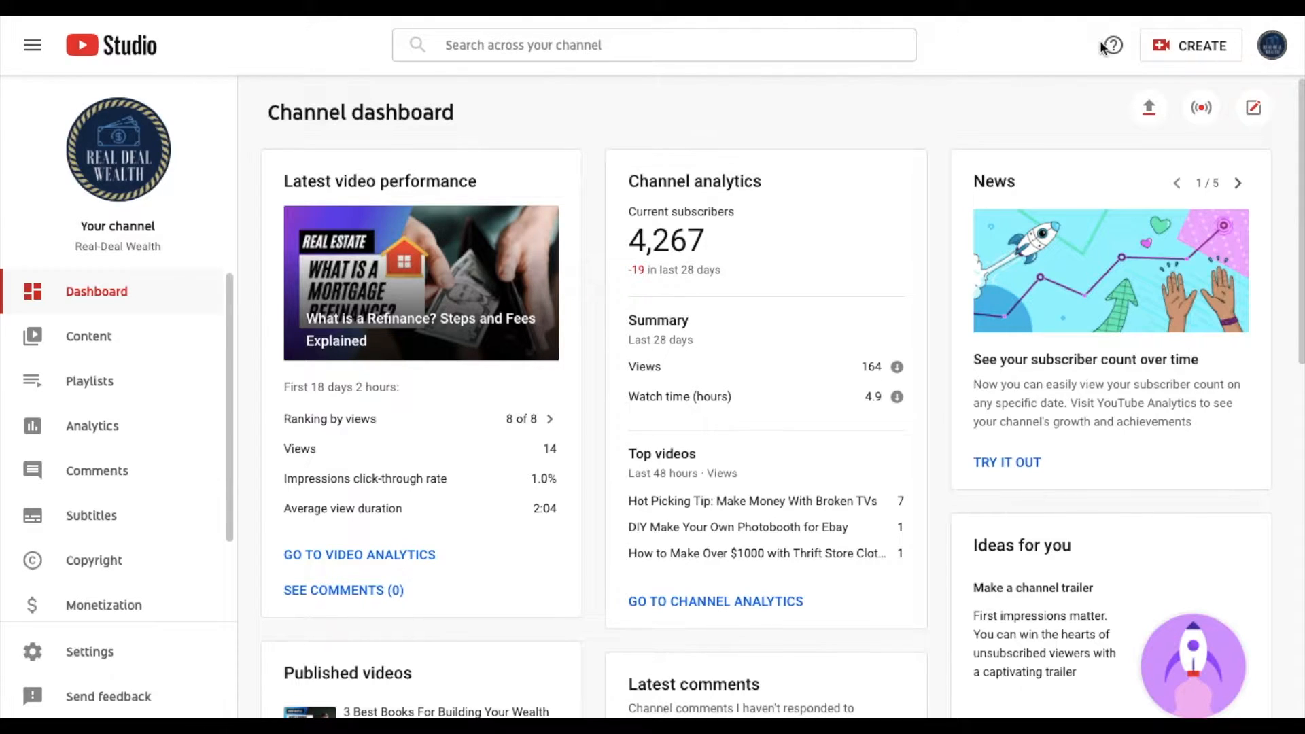
mouse_move(953, 108)
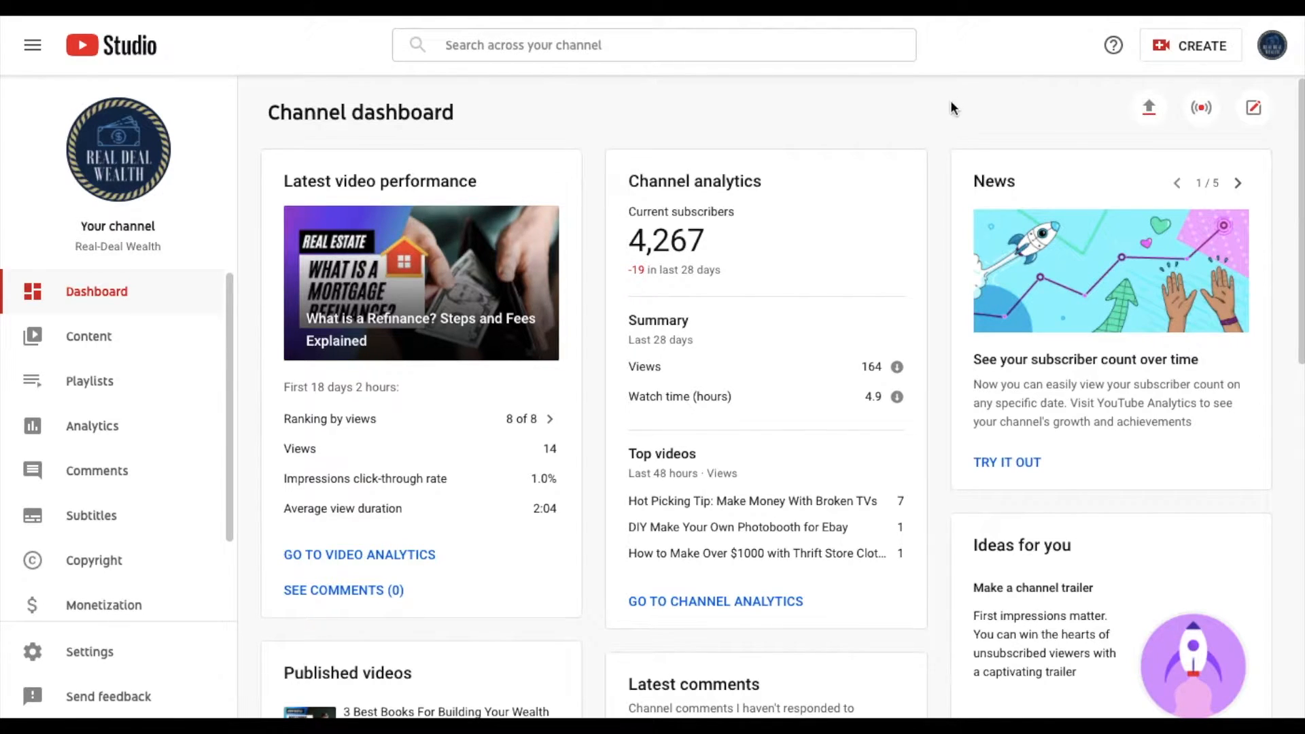
mouse_move(267, 119)
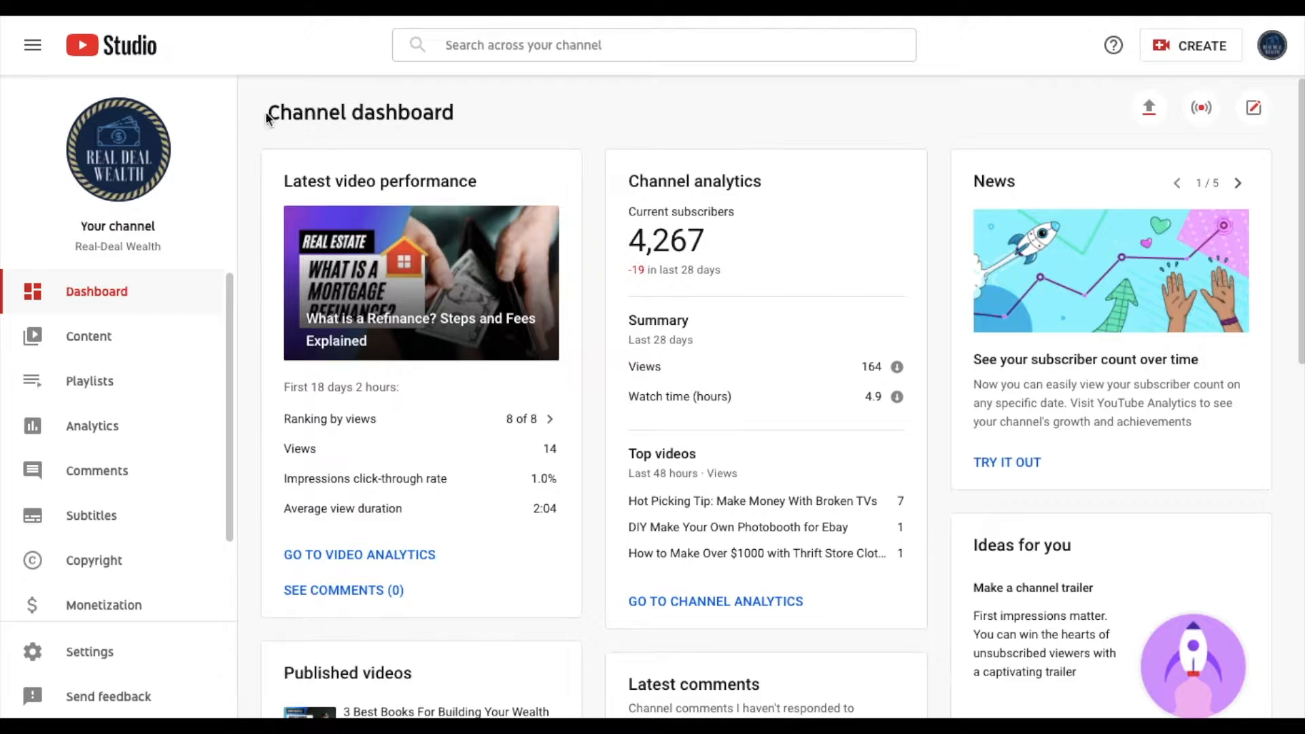
mouse_move(520, 110)
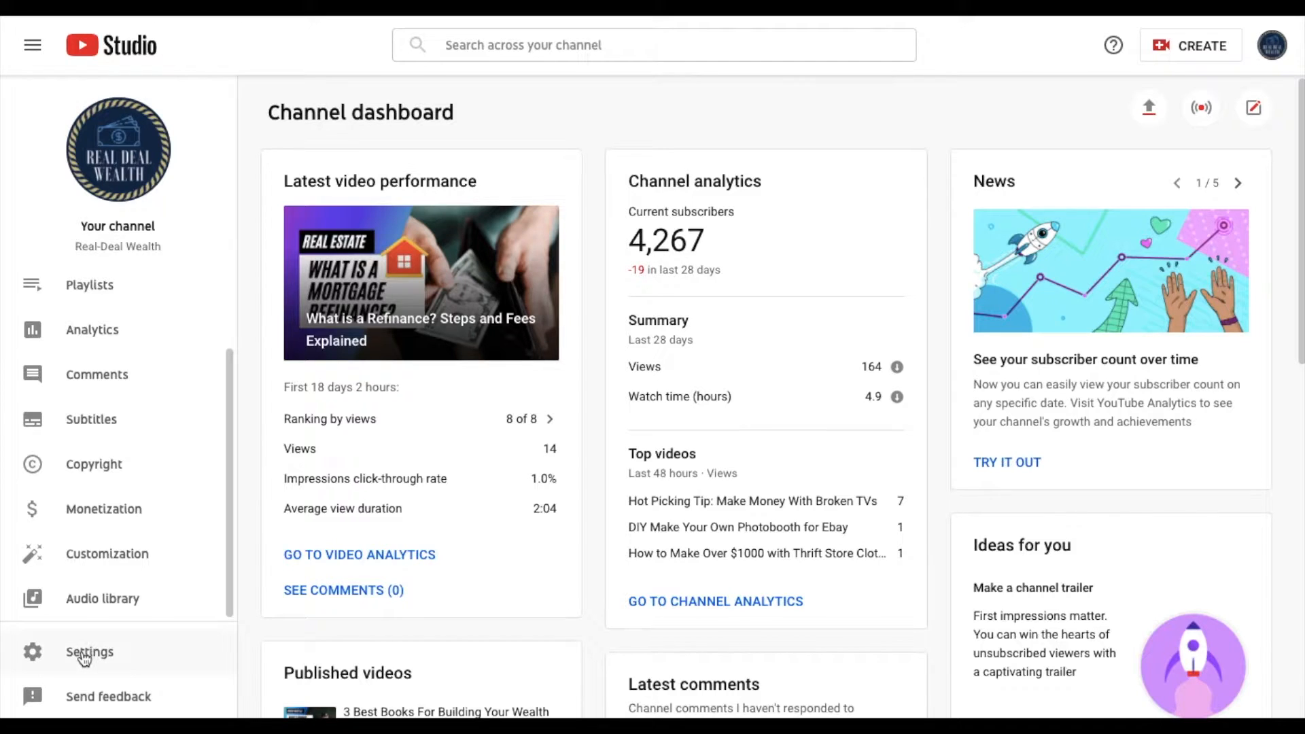
Step: Open the channel Settings dialog from the Studio sidebar
click(88, 652)
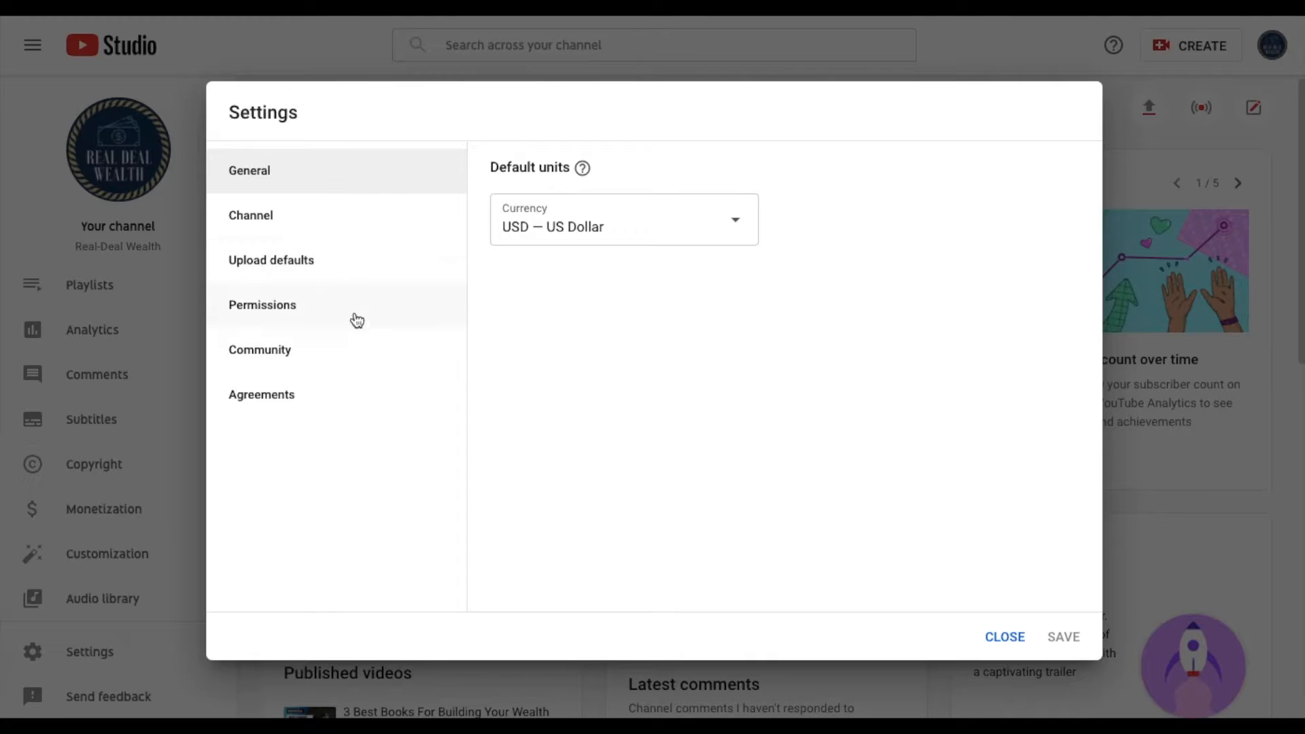
mouse_move(305, 193)
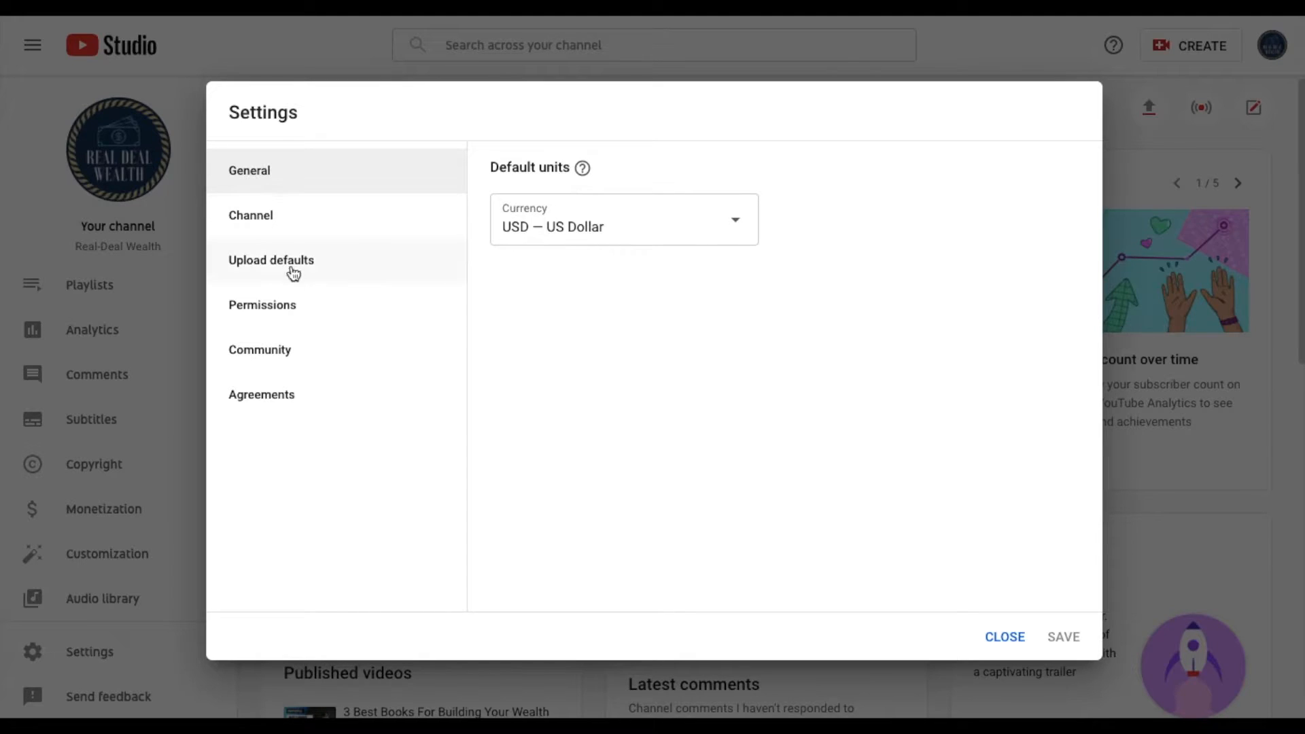
mouse_move(273, 313)
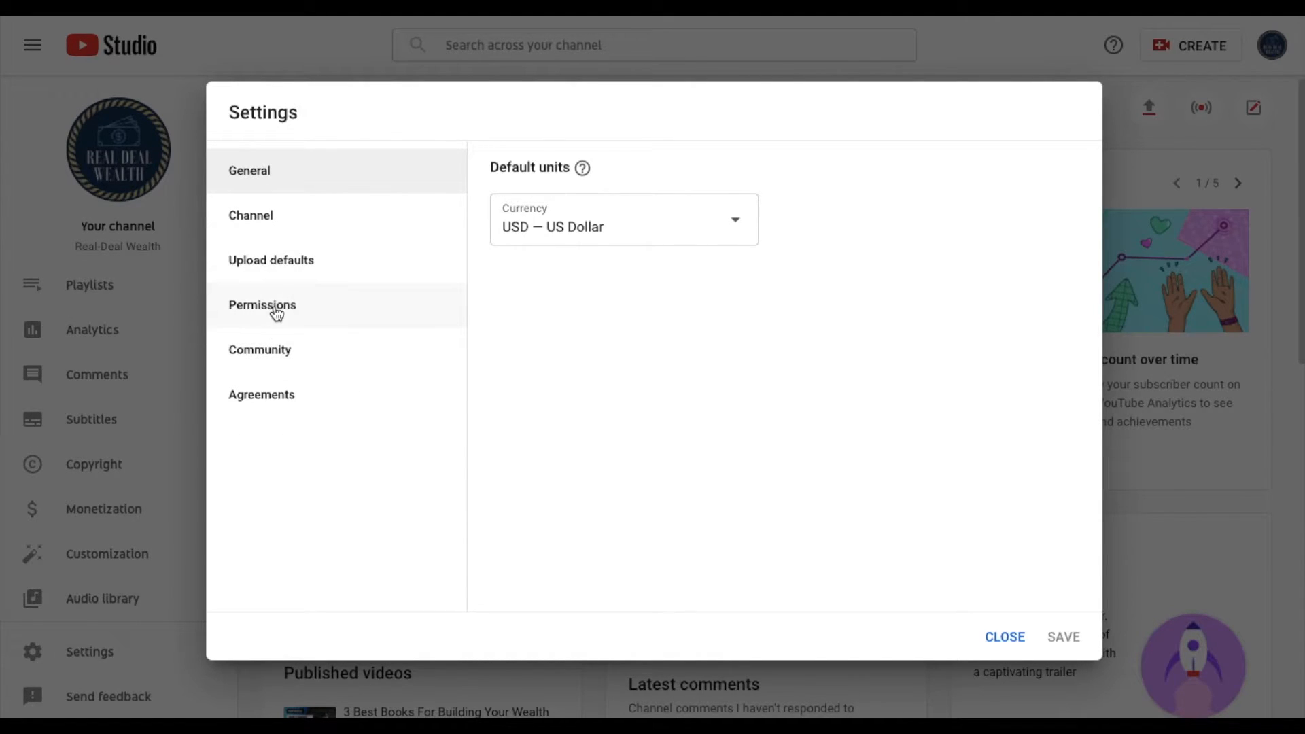
Step: Go to the Permissions section and follow Manage permissions to the Brand Account details page
click(262, 305)
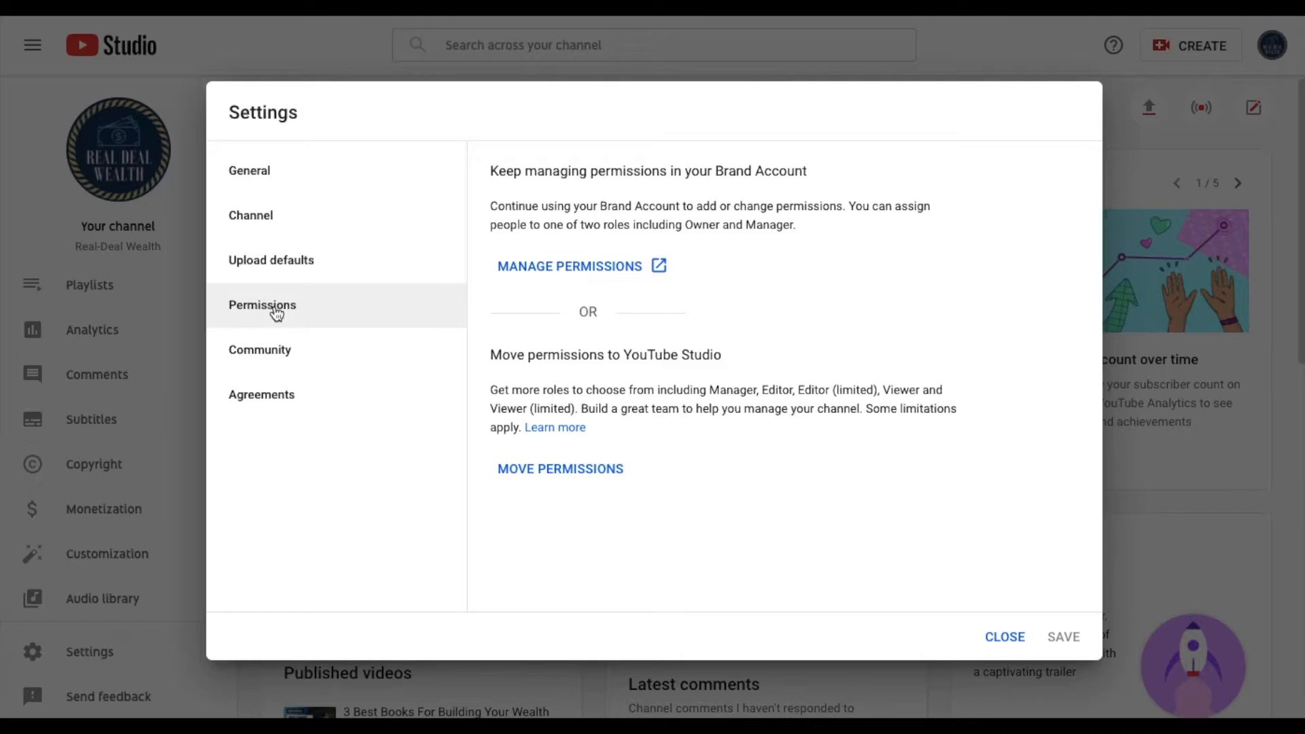
mouse_move(509, 284)
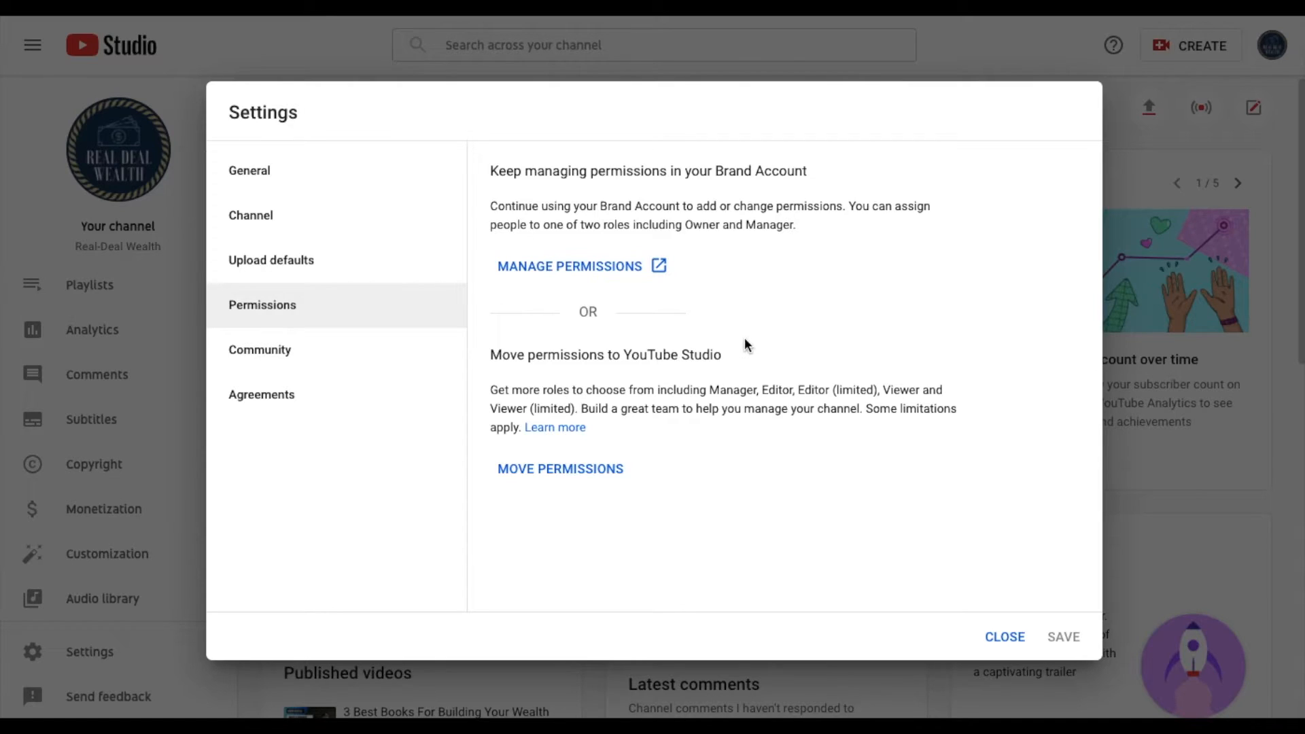
mouse_move(561, 255)
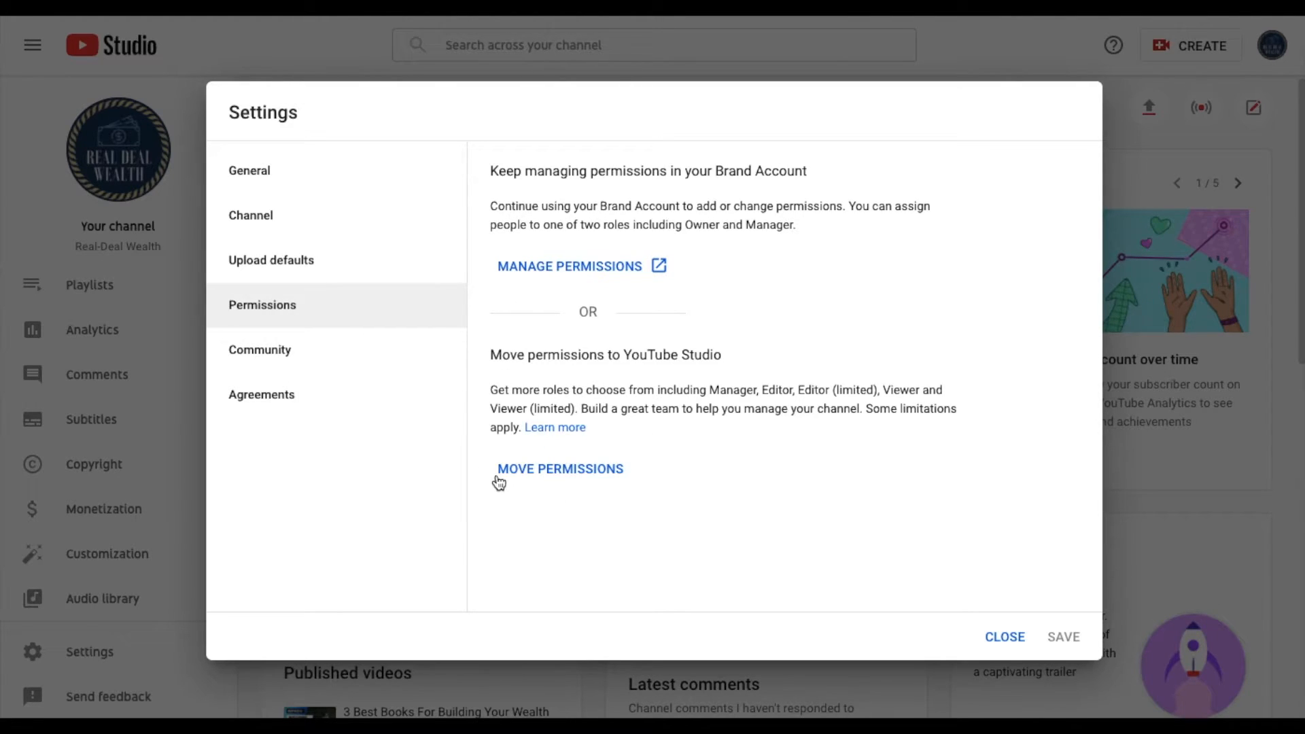
mouse_move(774, 381)
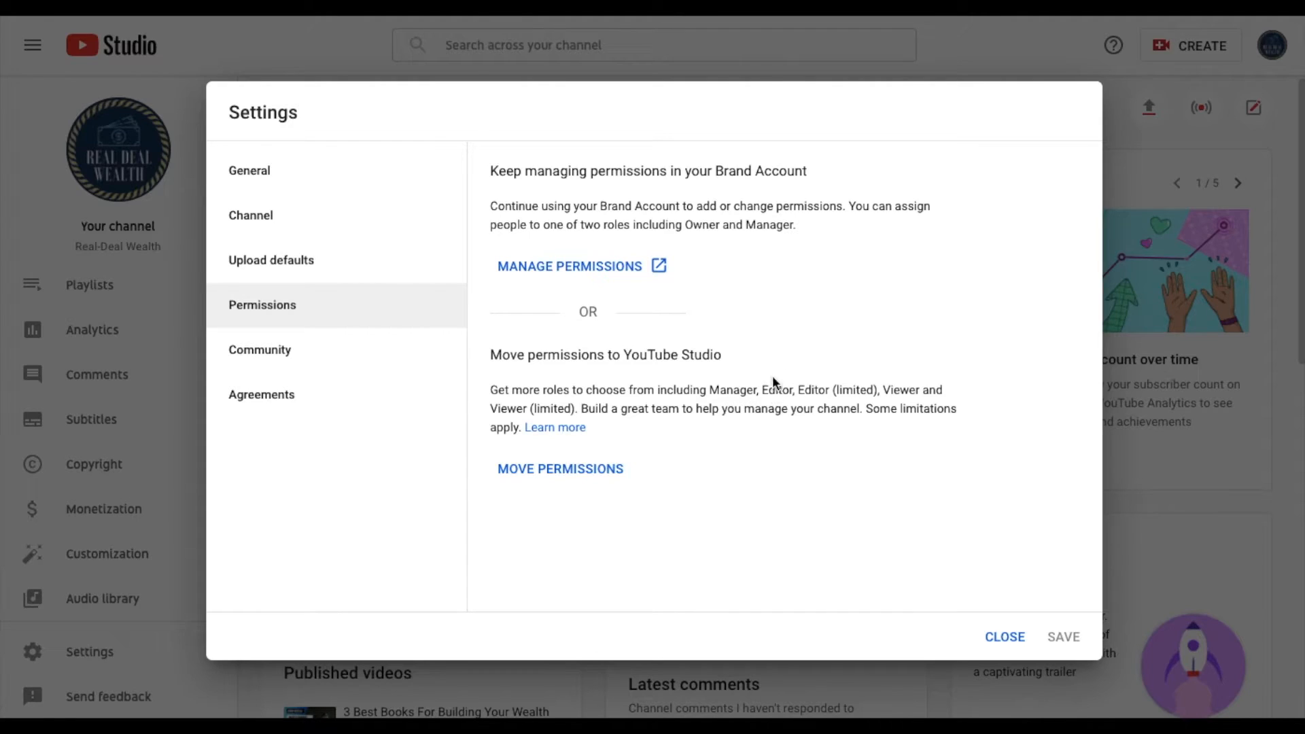
mouse_move(838, 373)
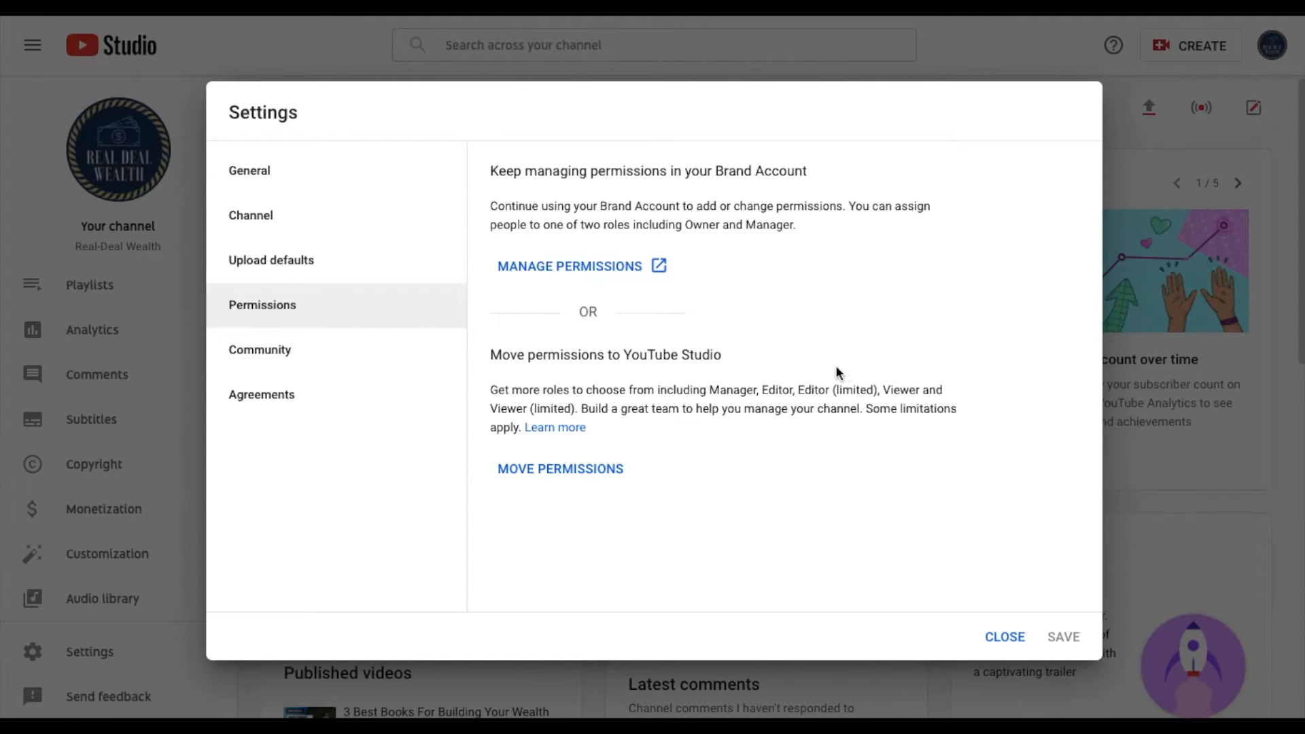
mouse_move(841, 457)
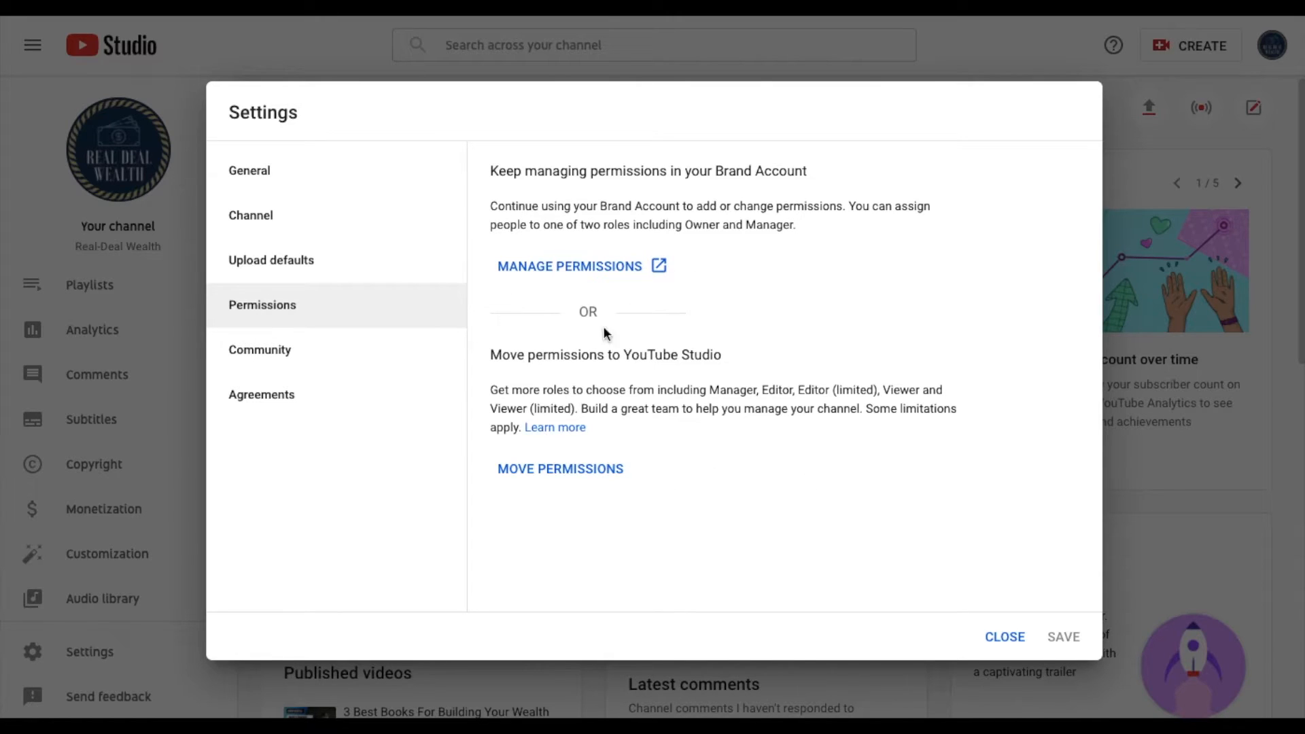
mouse_move(602, 272)
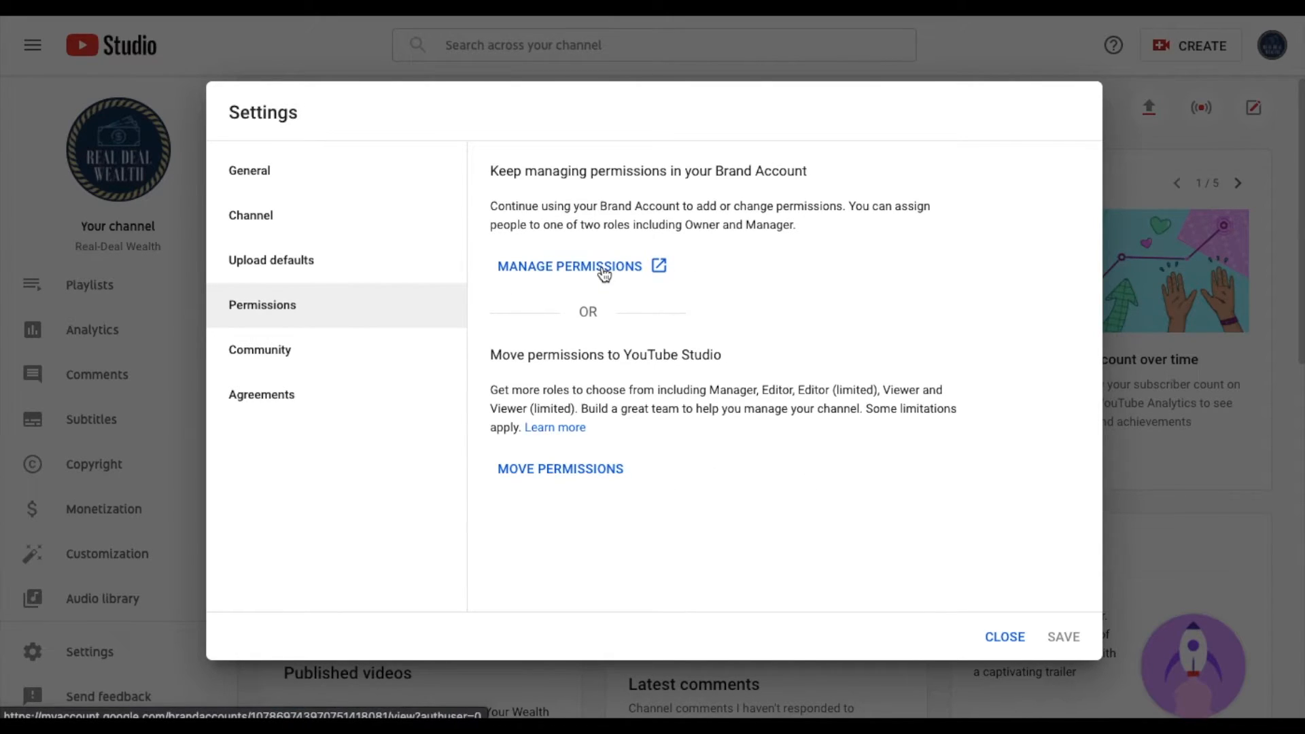
click(570, 266)
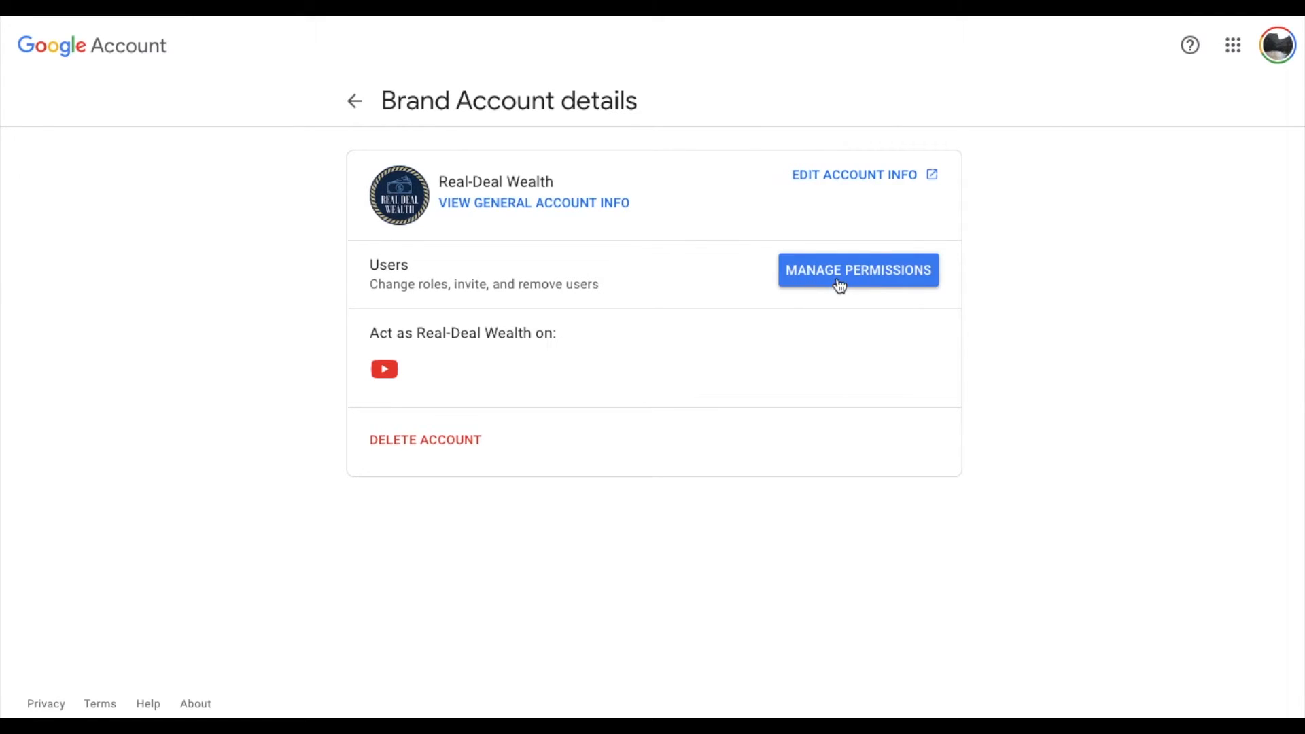
Step: Open the Brand Account's Manage permissions list showing the primary owner
click(858, 270)
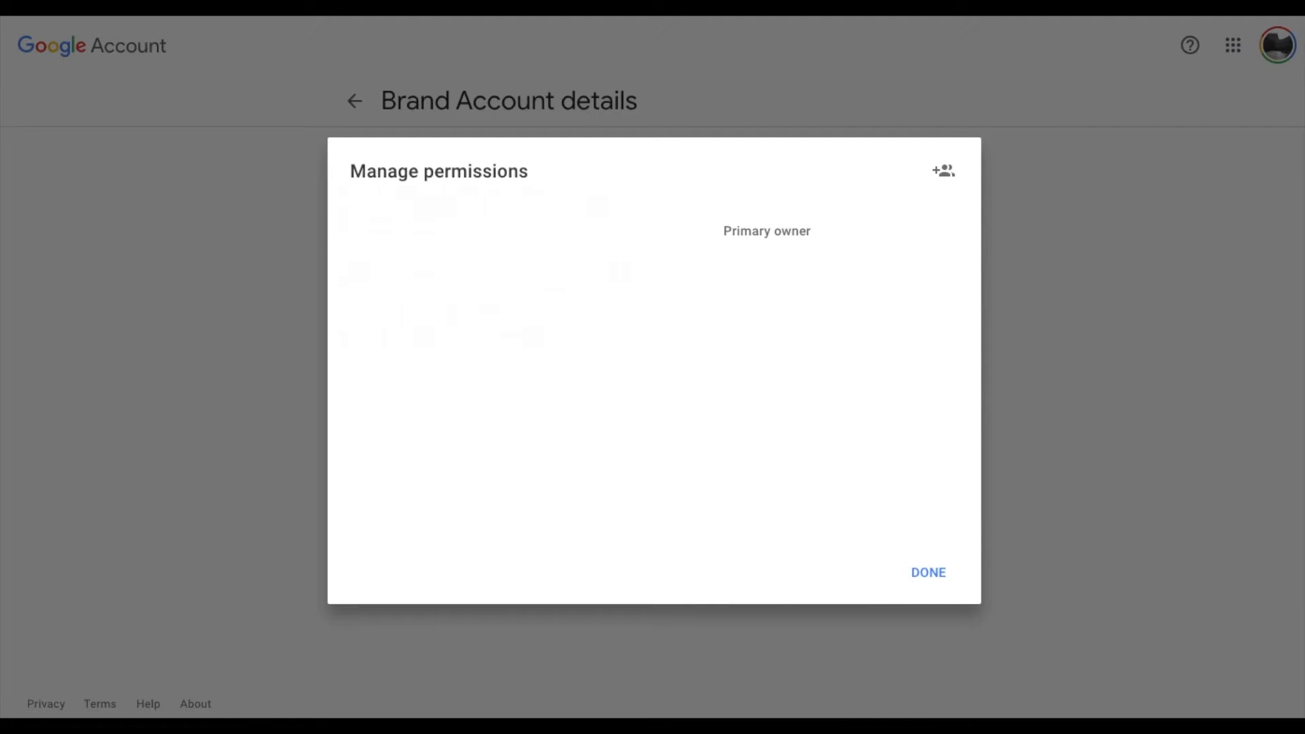
mouse_move(671, 280)
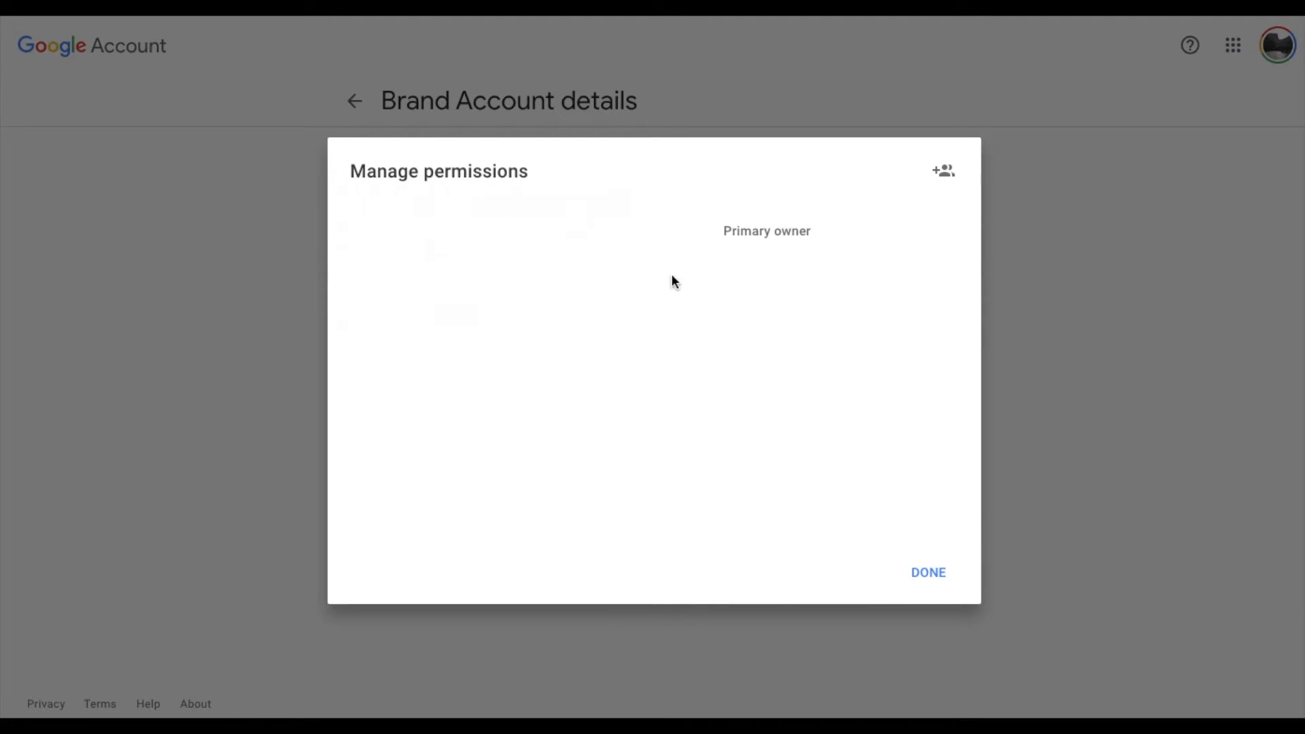
mouse_move(691, 320)
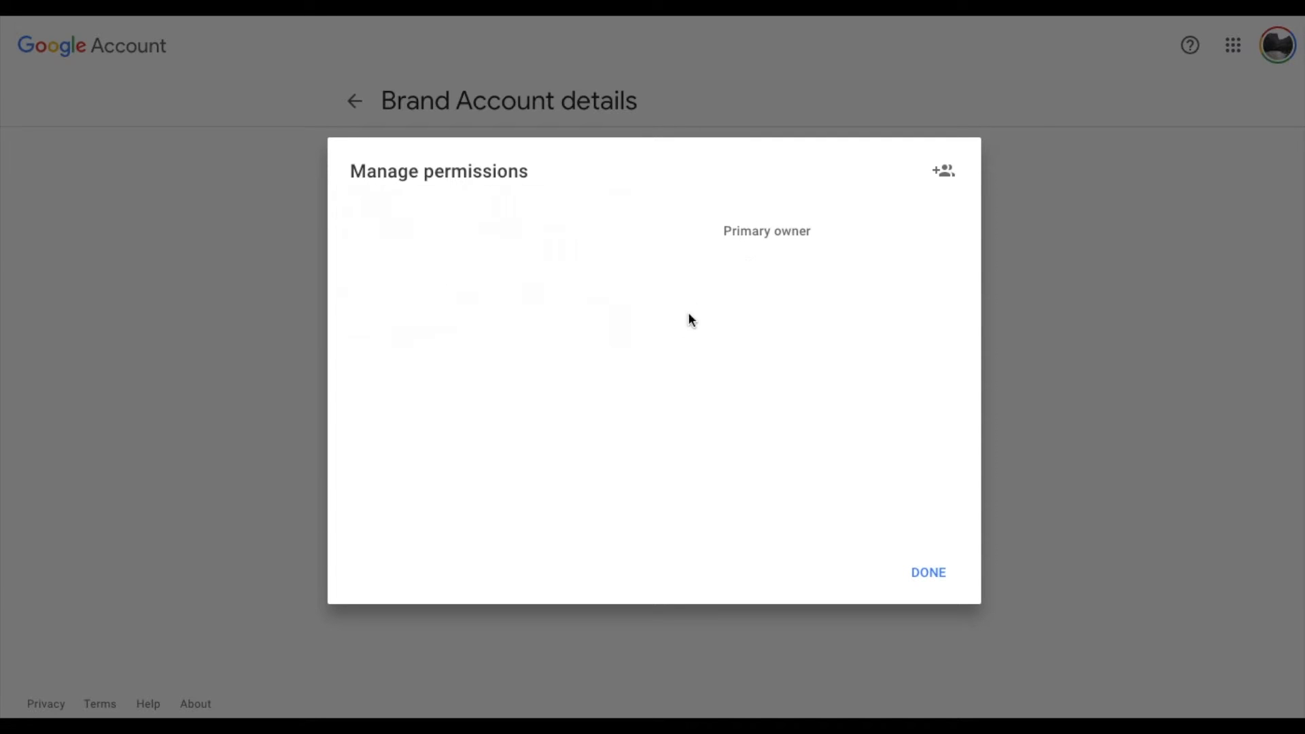
mouse_move(937, 167)
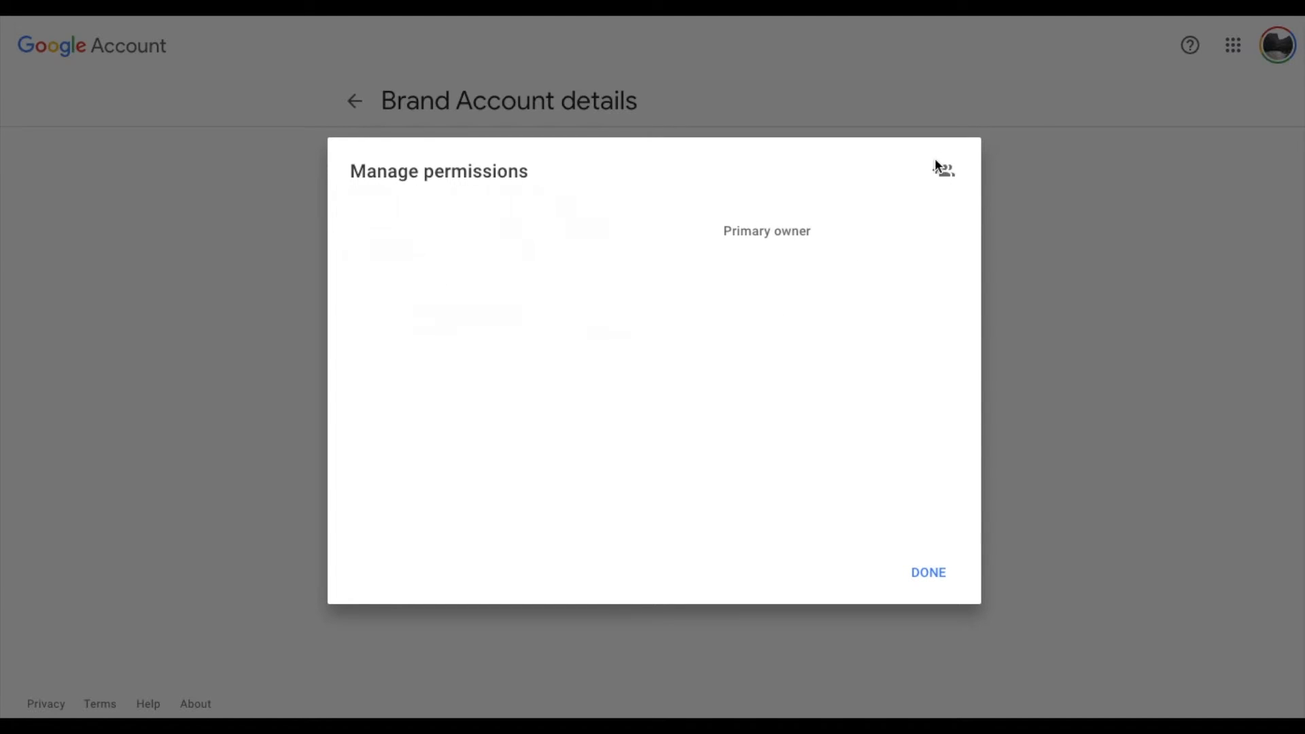
Step: Start adding a new user from the Manage permissions dialog
click(944, 170)
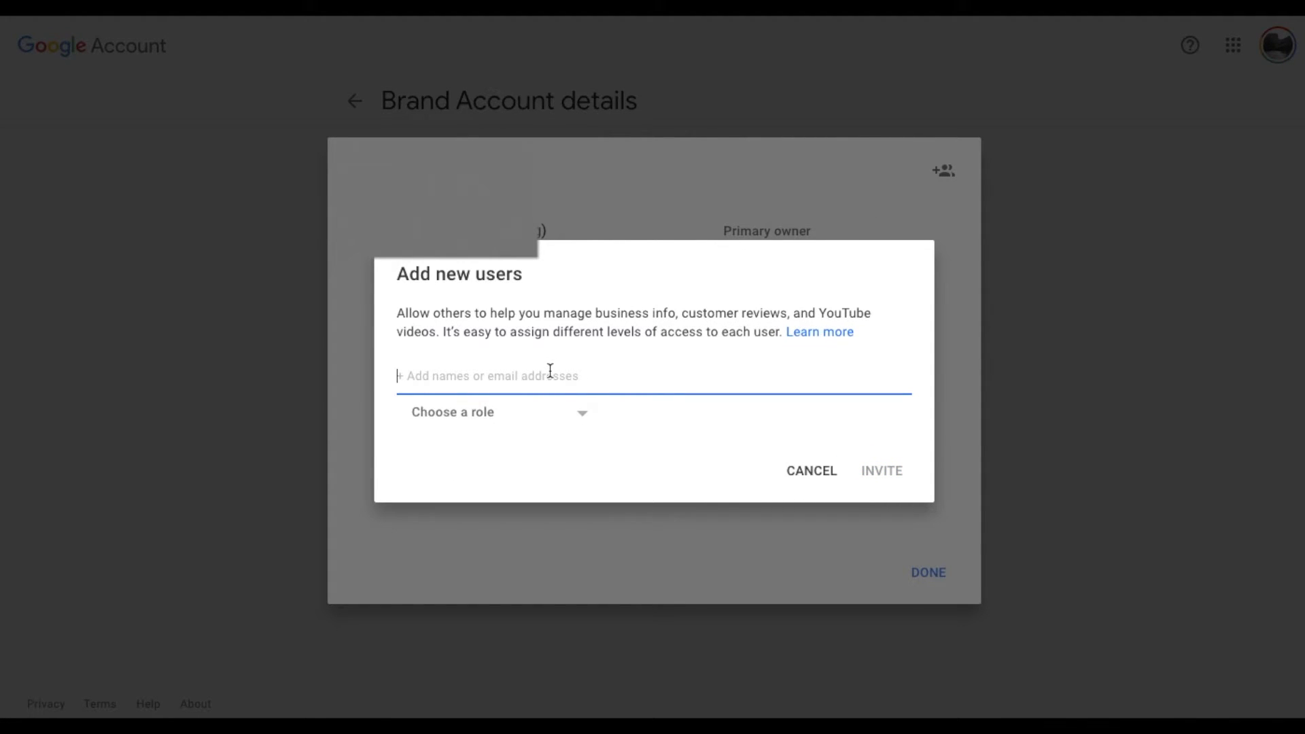
mouse_move(492, 365)
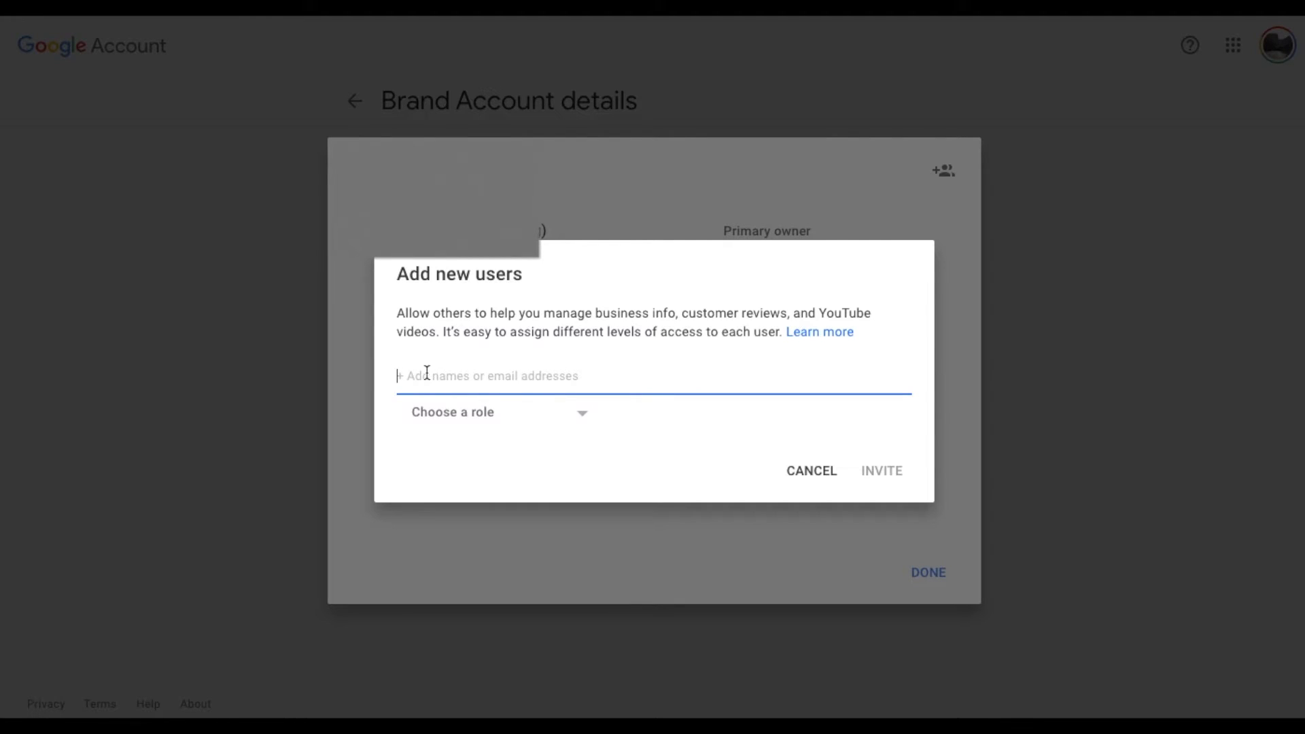
mouse_move(472, 381)
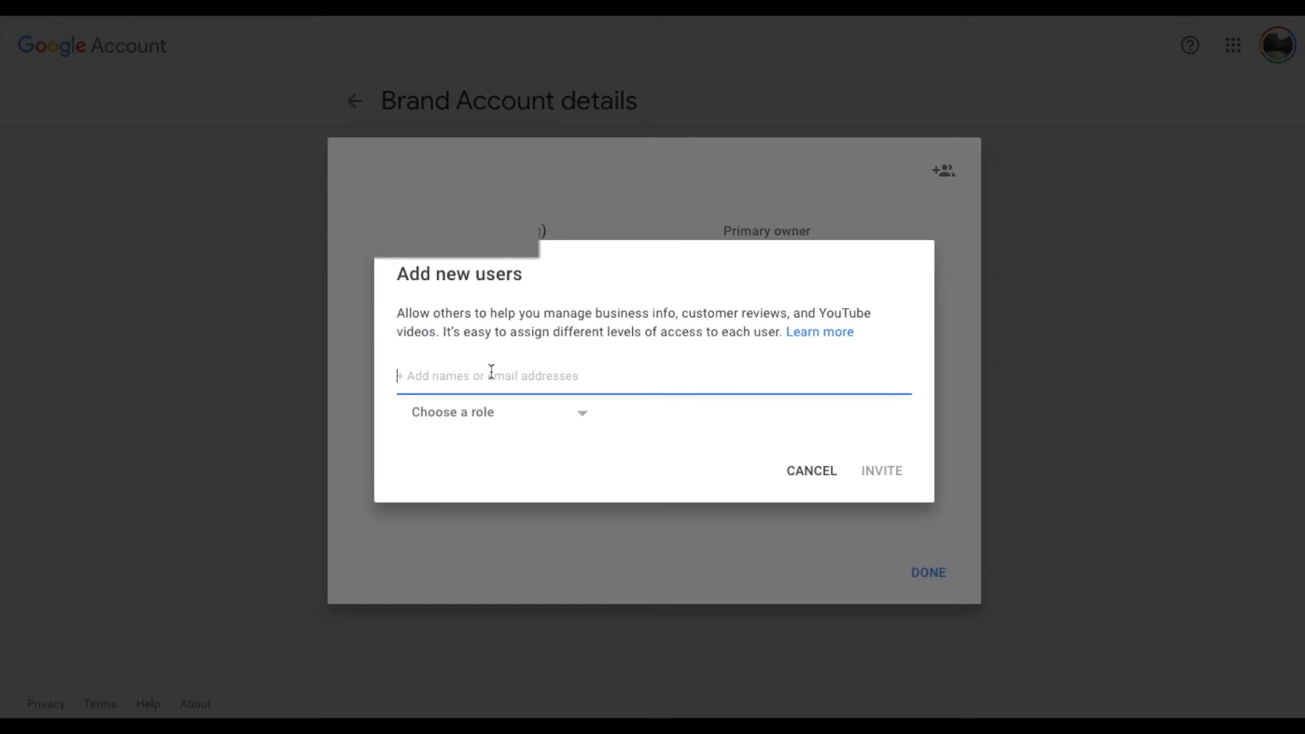
mouse_move(879, 497)
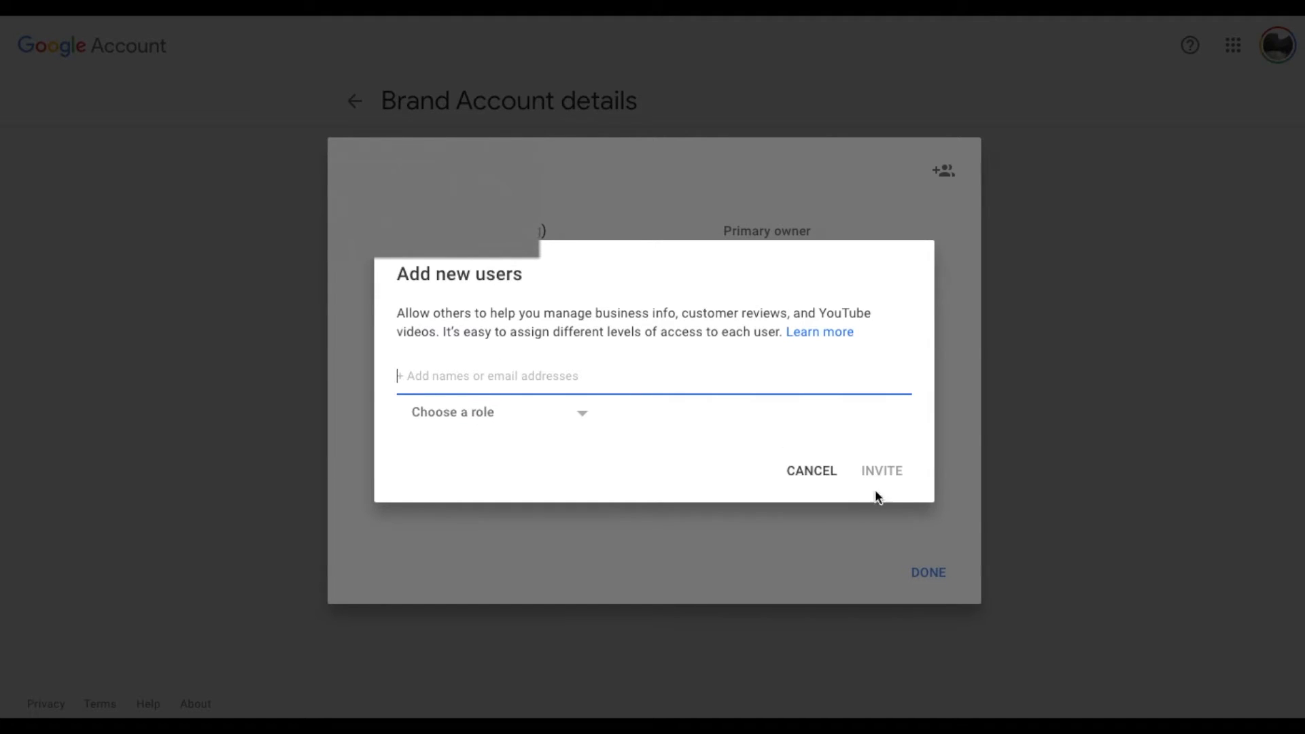
mouse_move(841, 434)
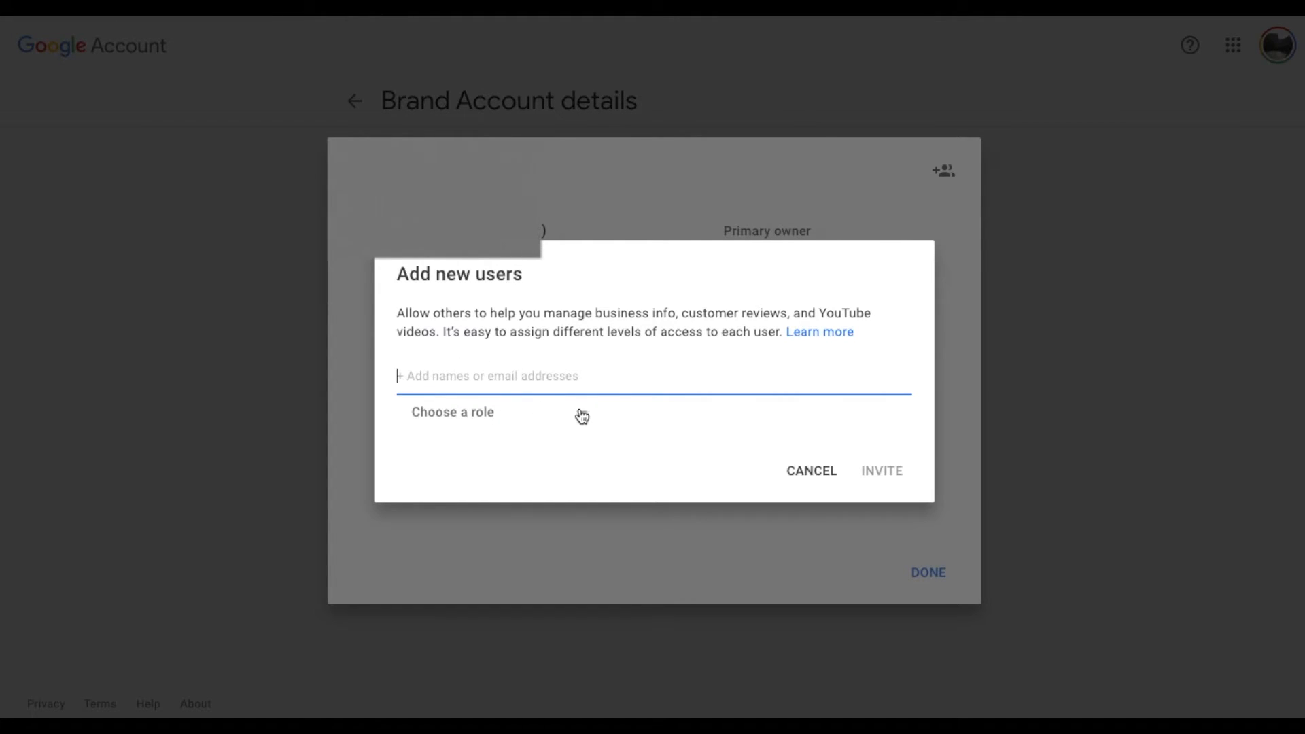
Step: Choose Manager as the new user's role in the Add new users dialog
click(453, 412)
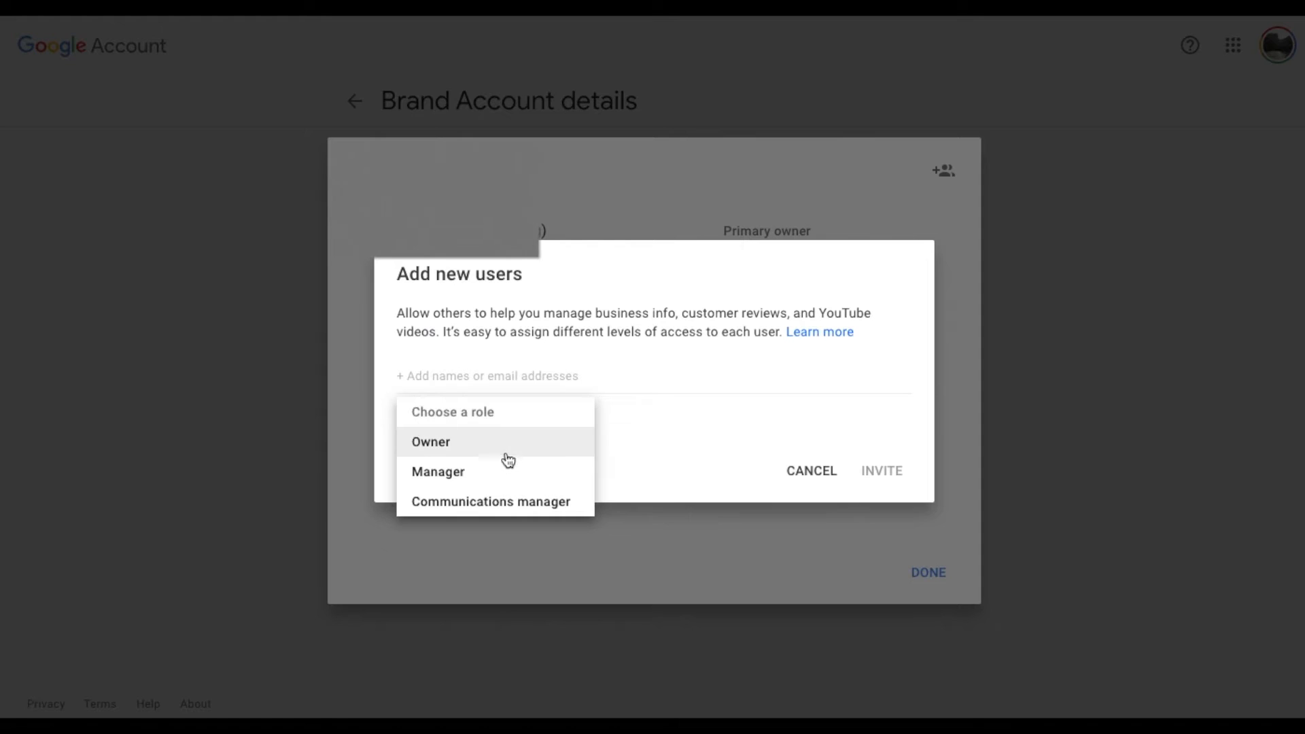
mouse_move(512, 502)
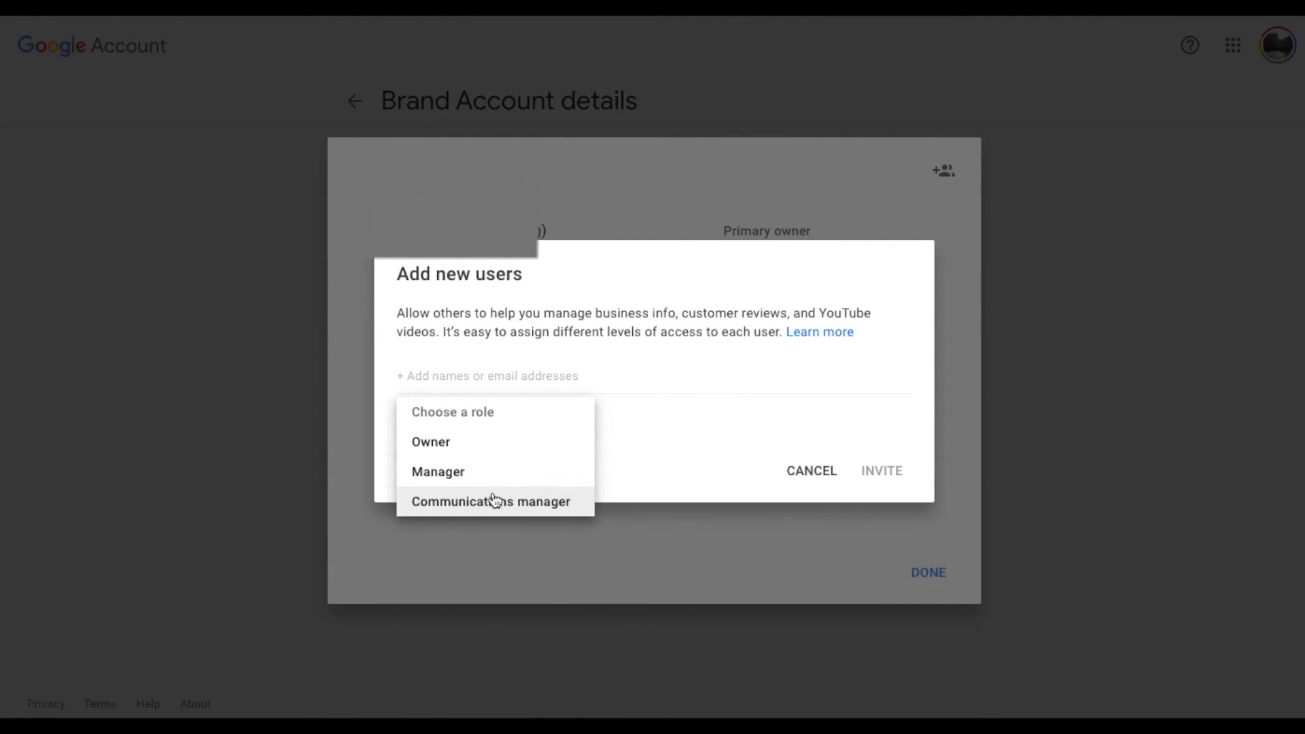
mouse_move(462, 448)
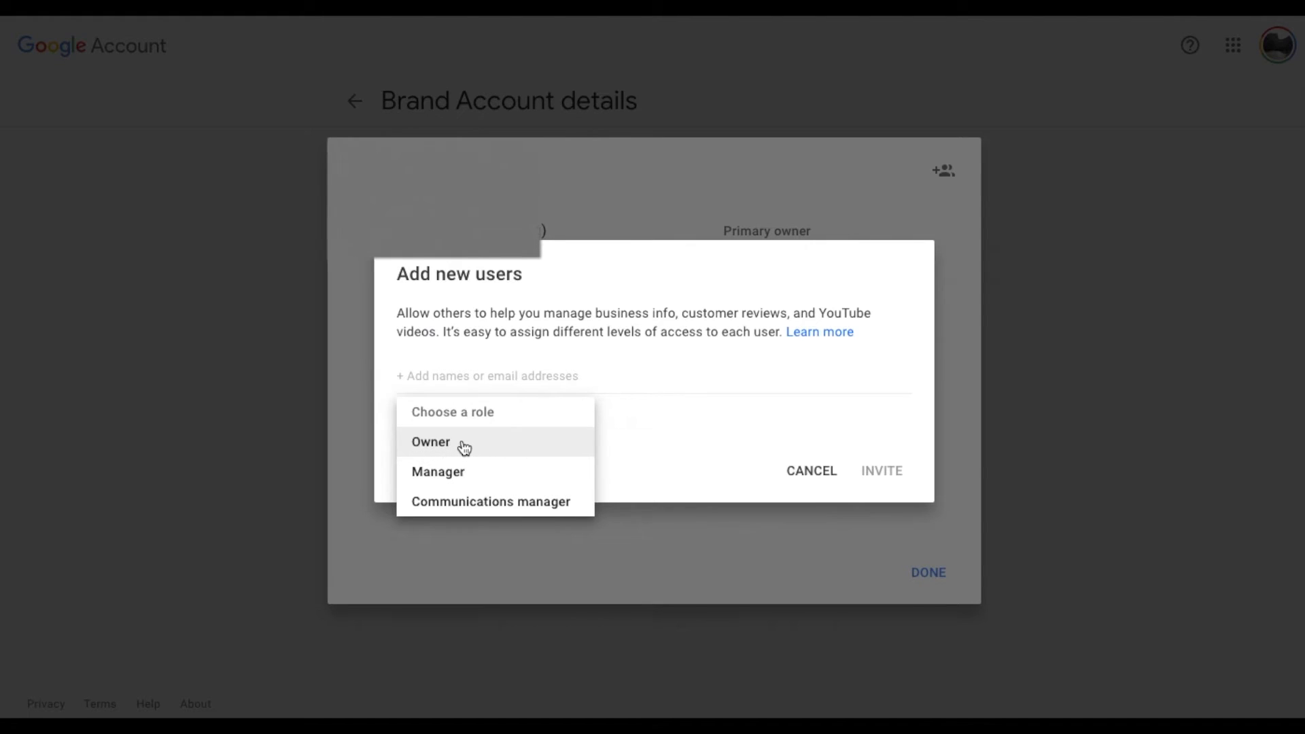
click(454, 472)
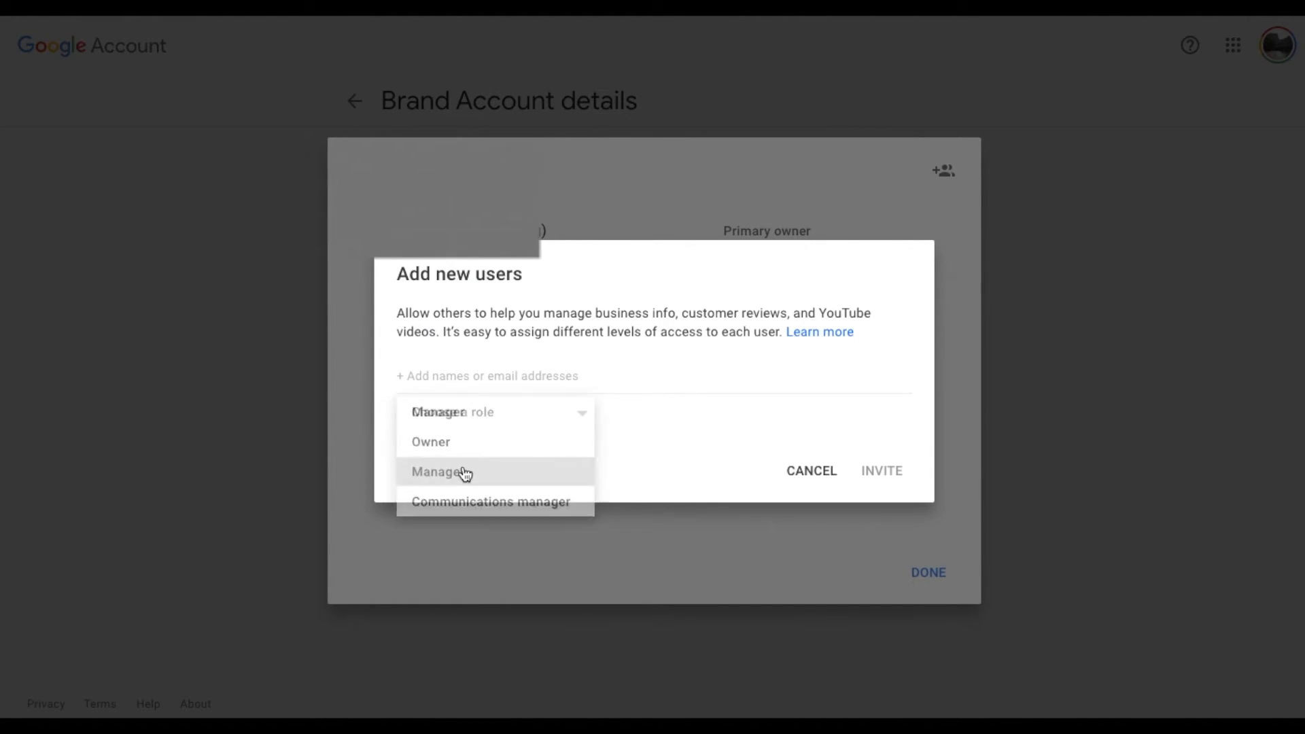
click(436, 472)
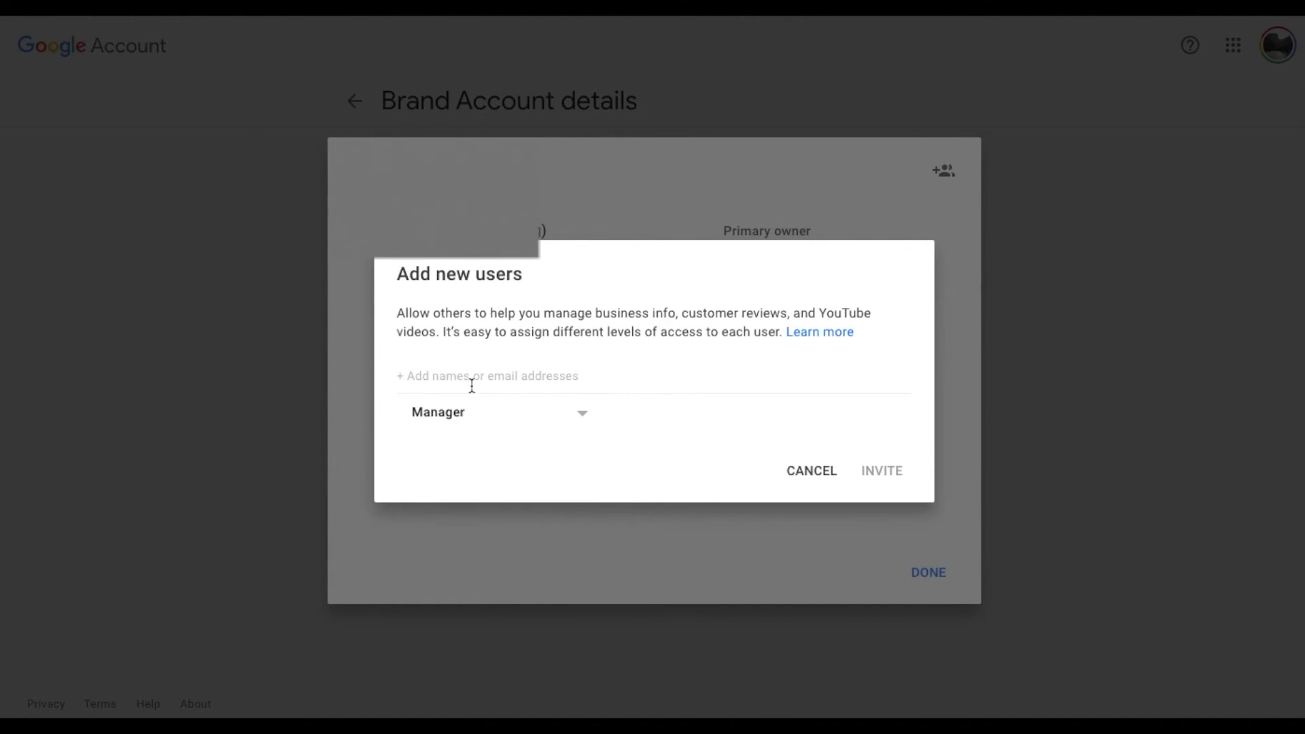
mouse_move(503, 383)
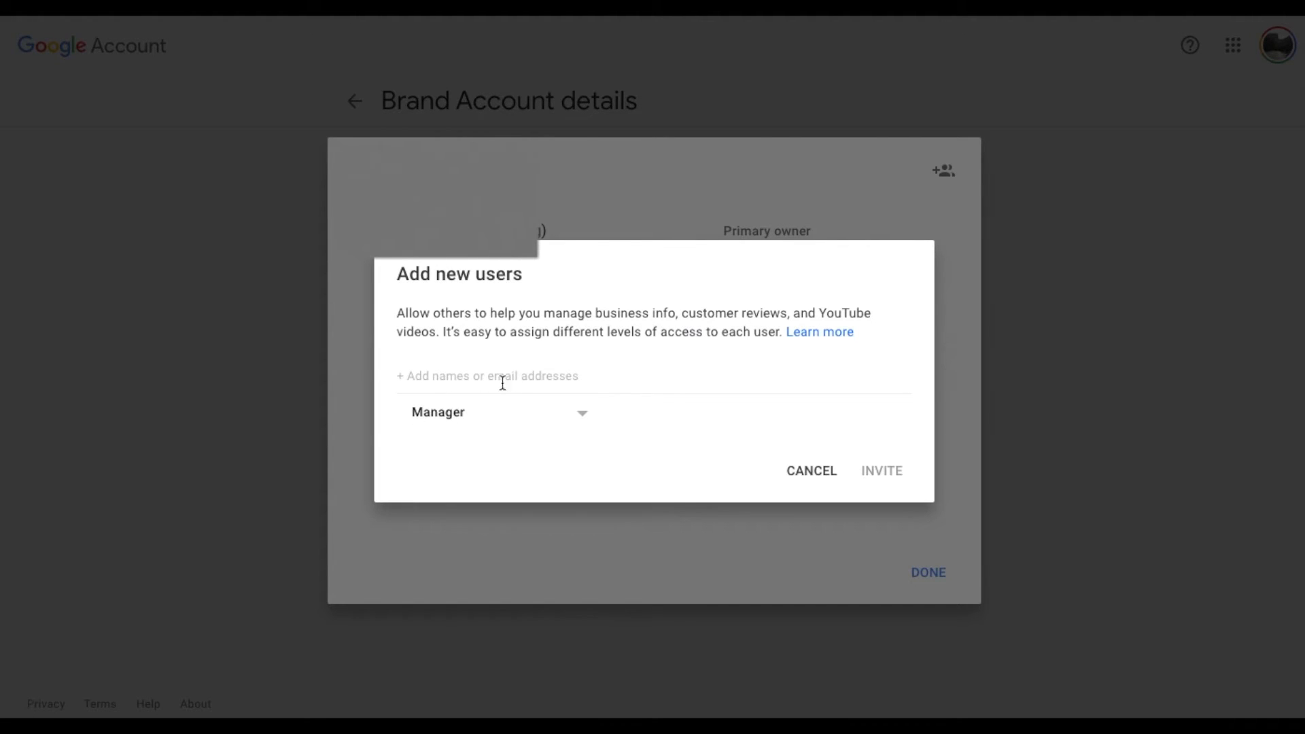
mouse_move(416, 430)
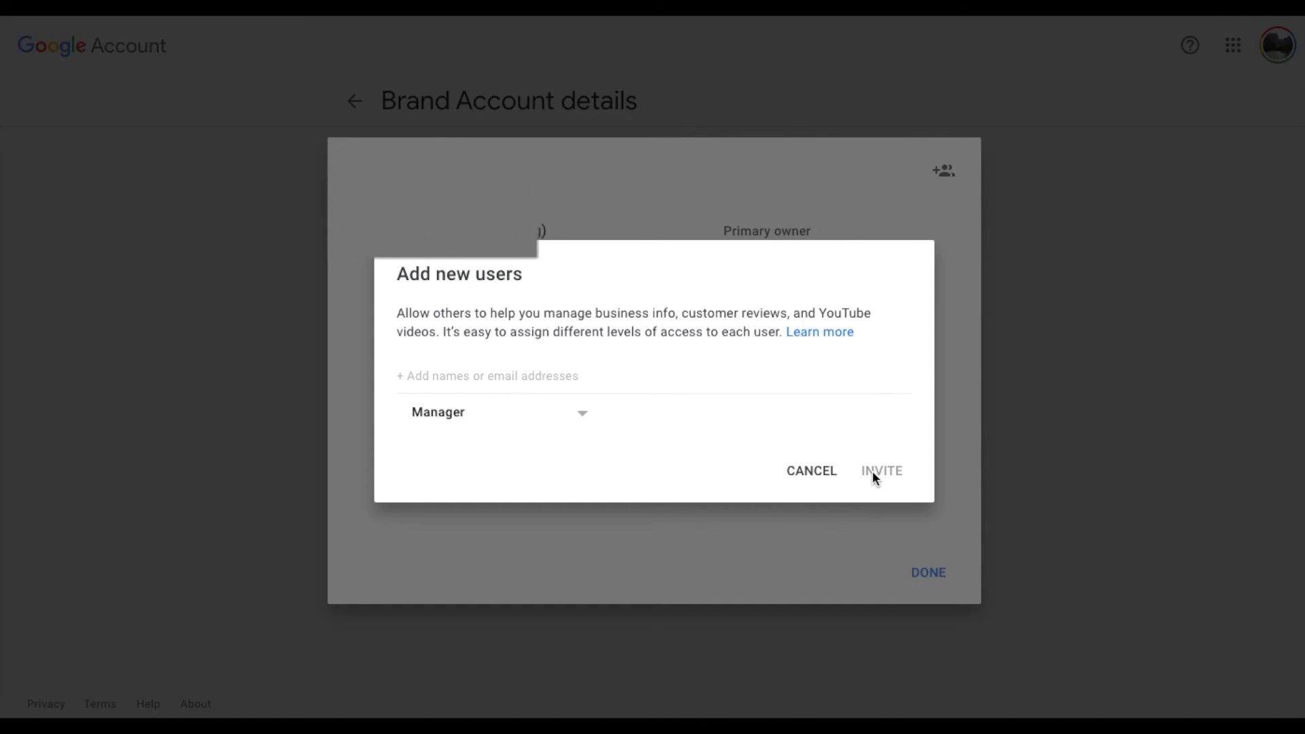
mouse_move(864, 499)
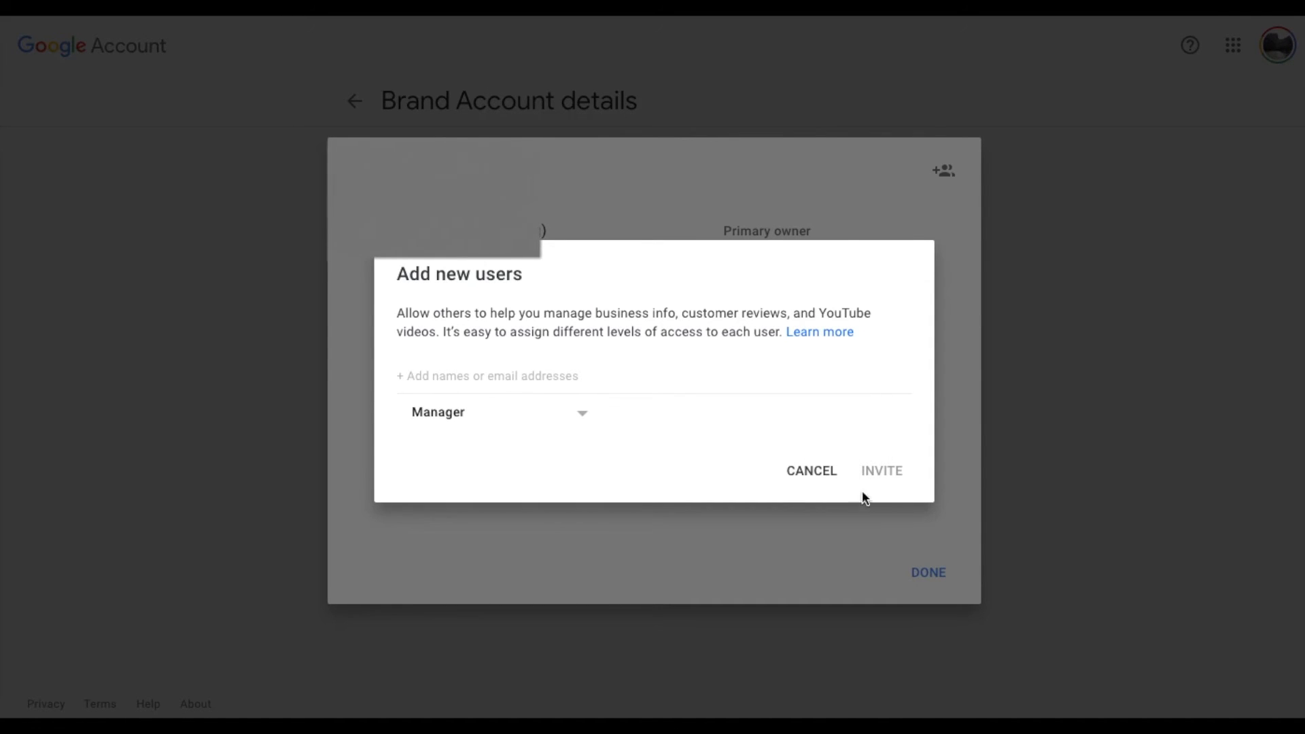
mouse_move(838, 406)
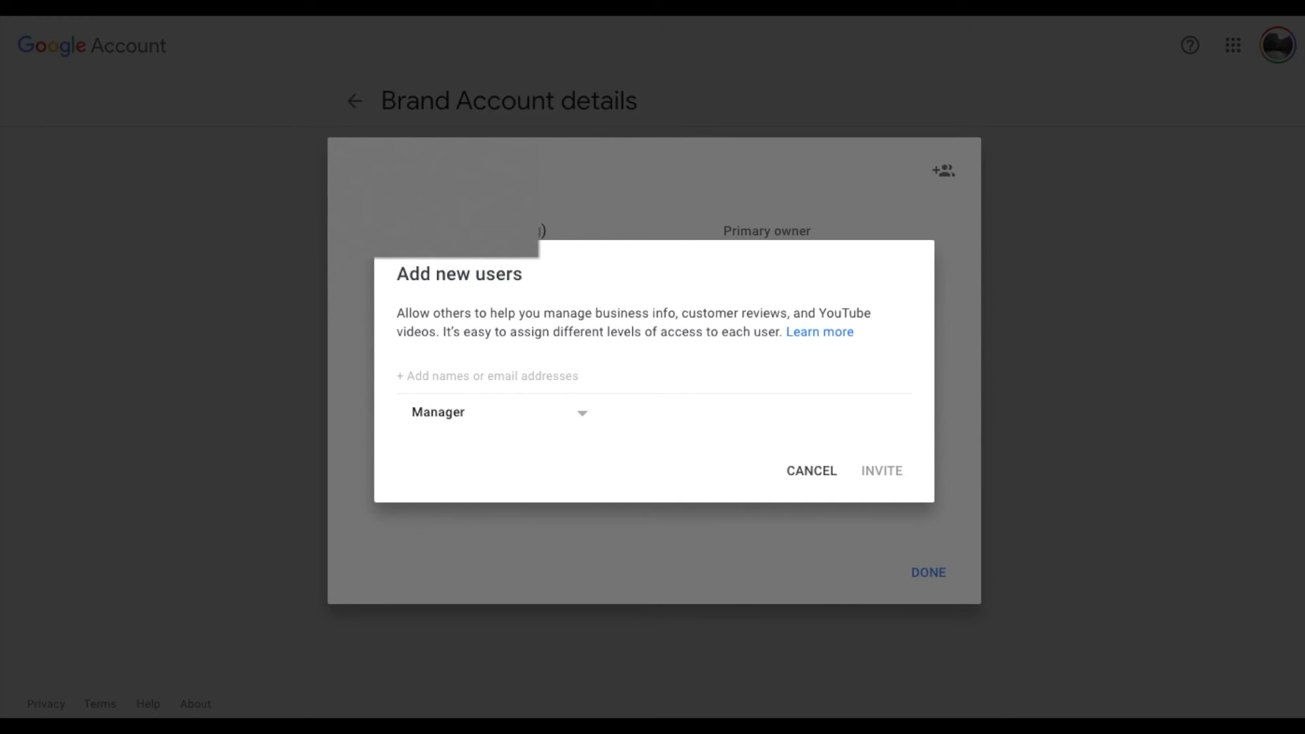
mouse_move(600, 213)
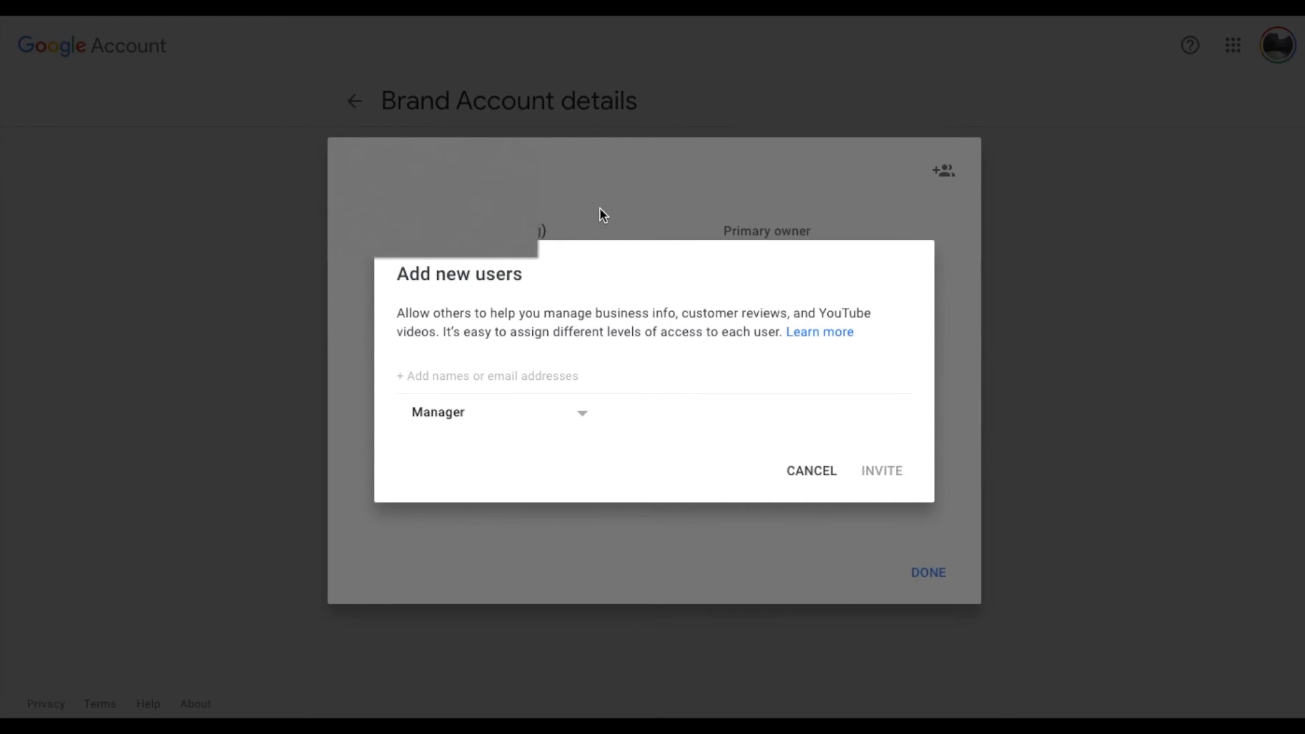
mouse_move(731, 200)
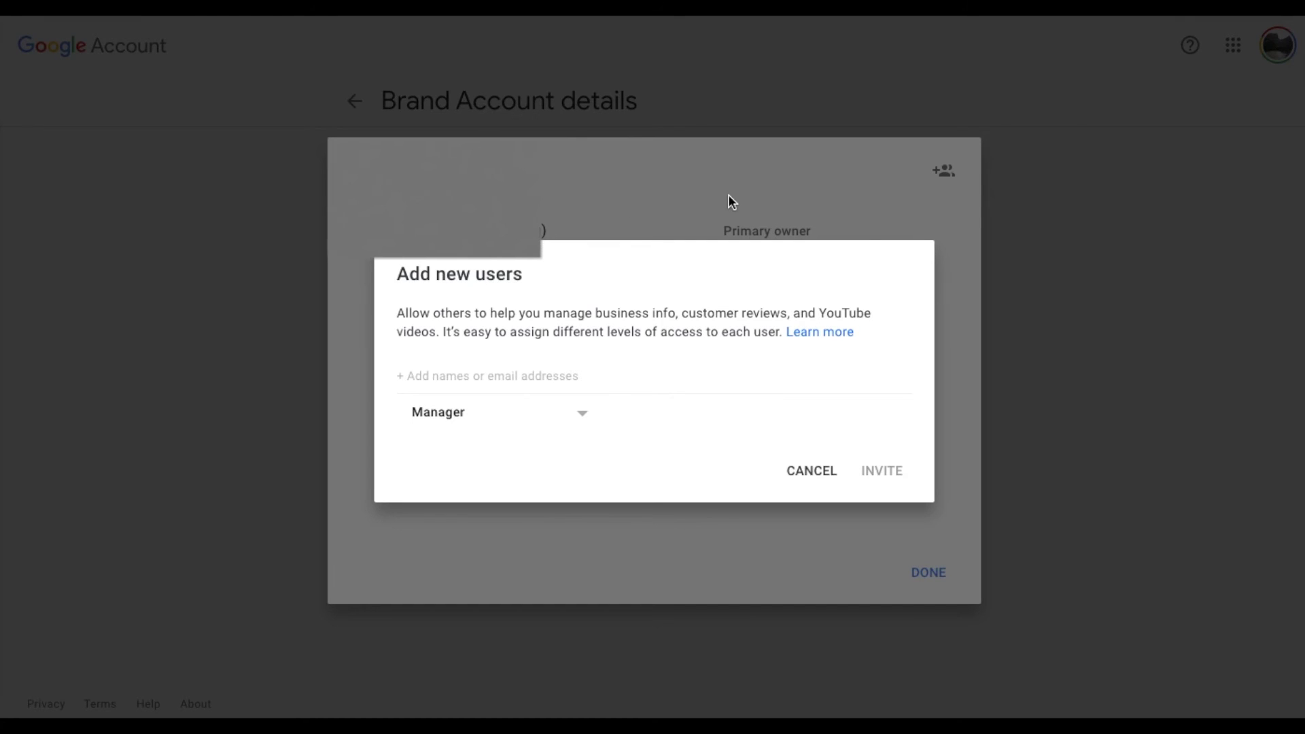
mouse_move(1218, 112)
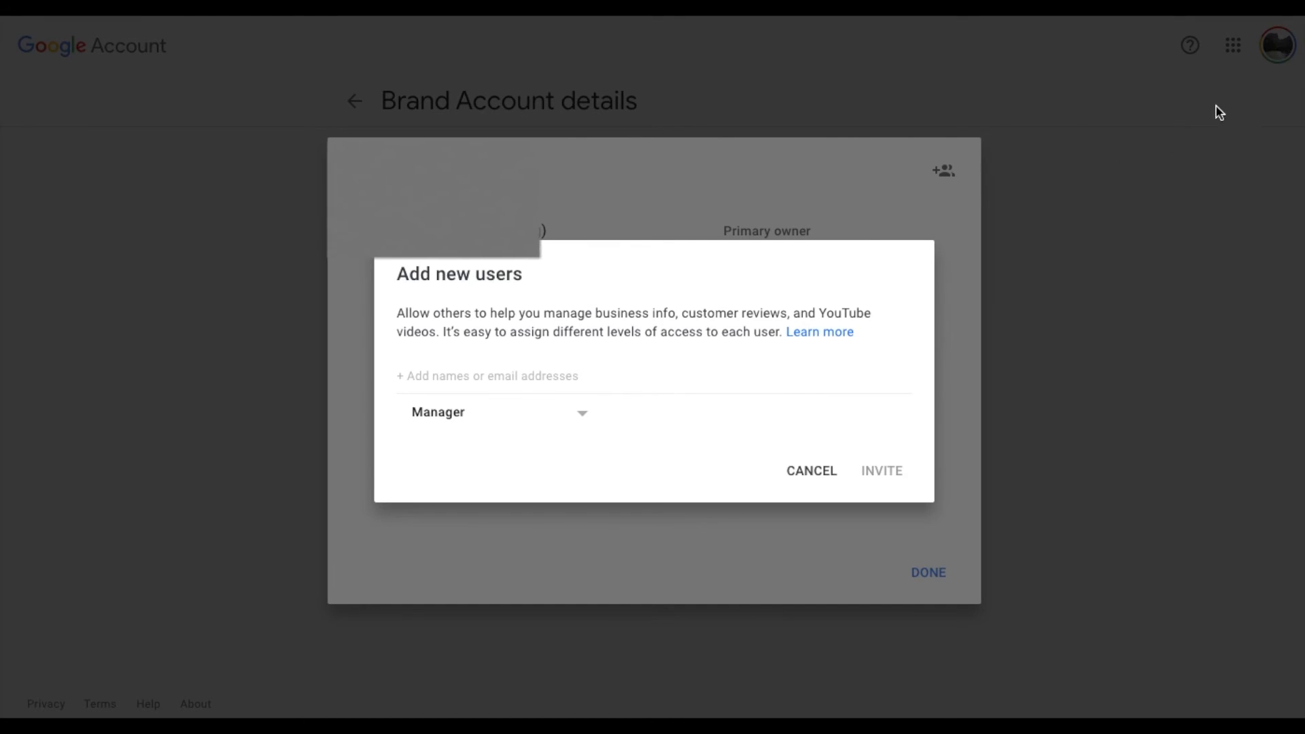
mouse_move(1279, 14)
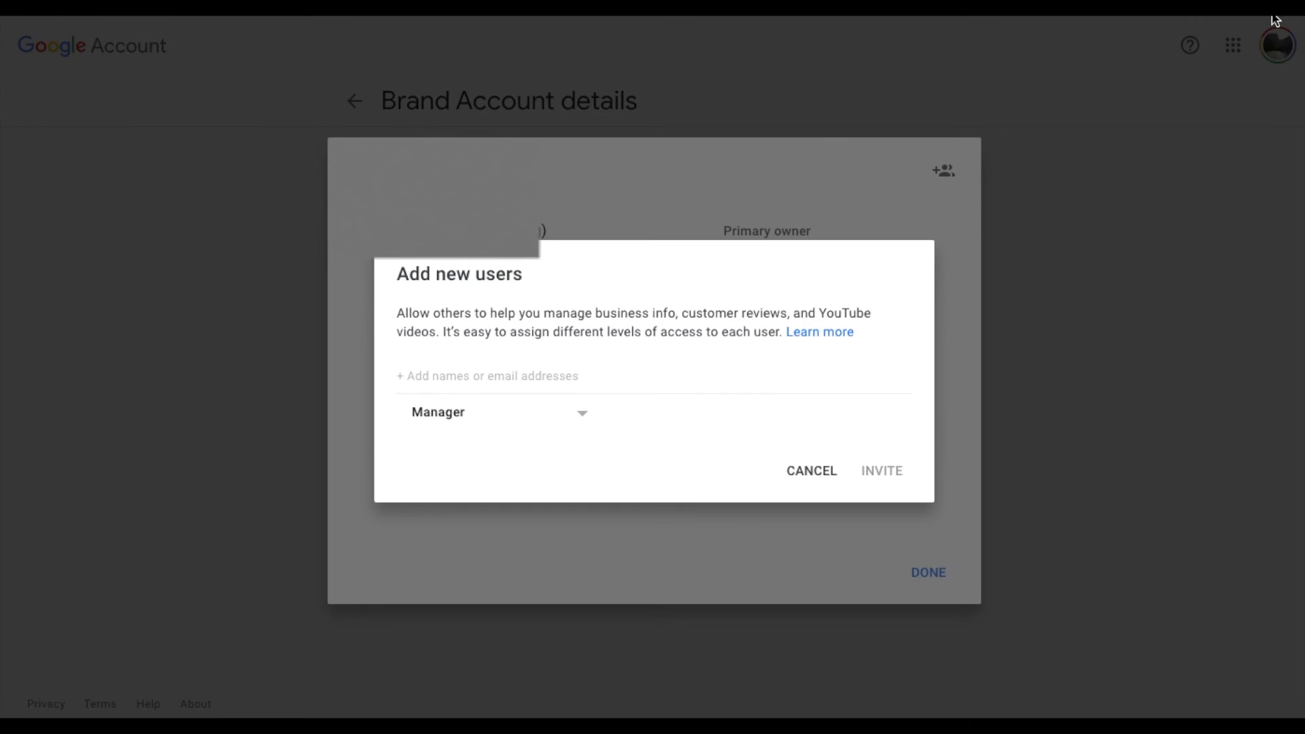
mouse_move(1256, 68)
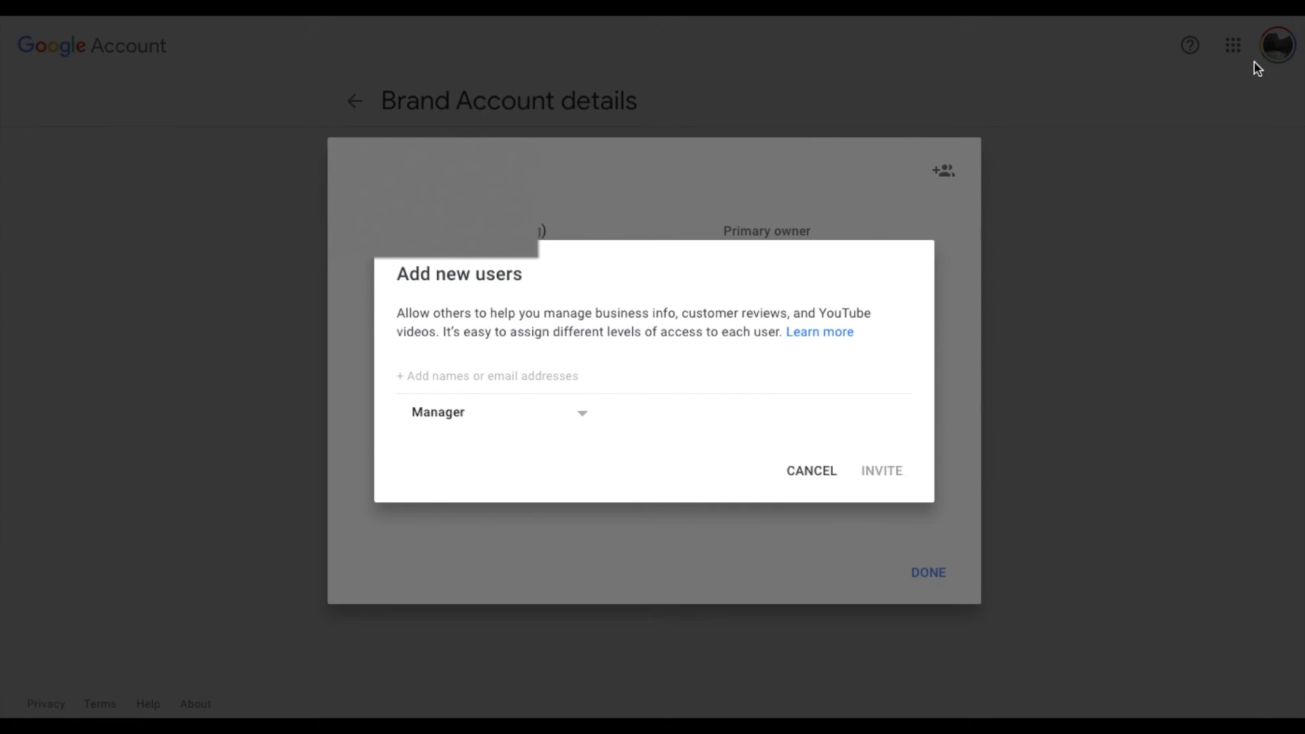
mouse_move(1284, 53)
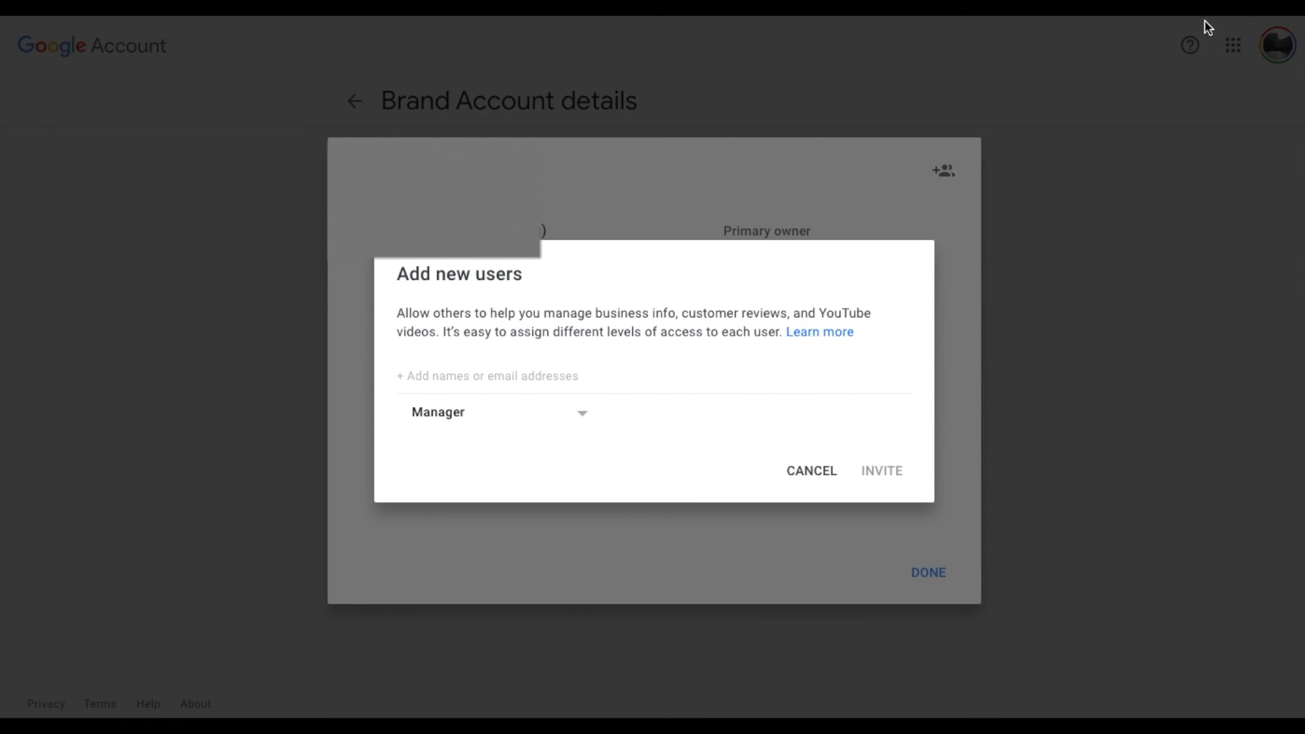
mouse_move(1242, 79)
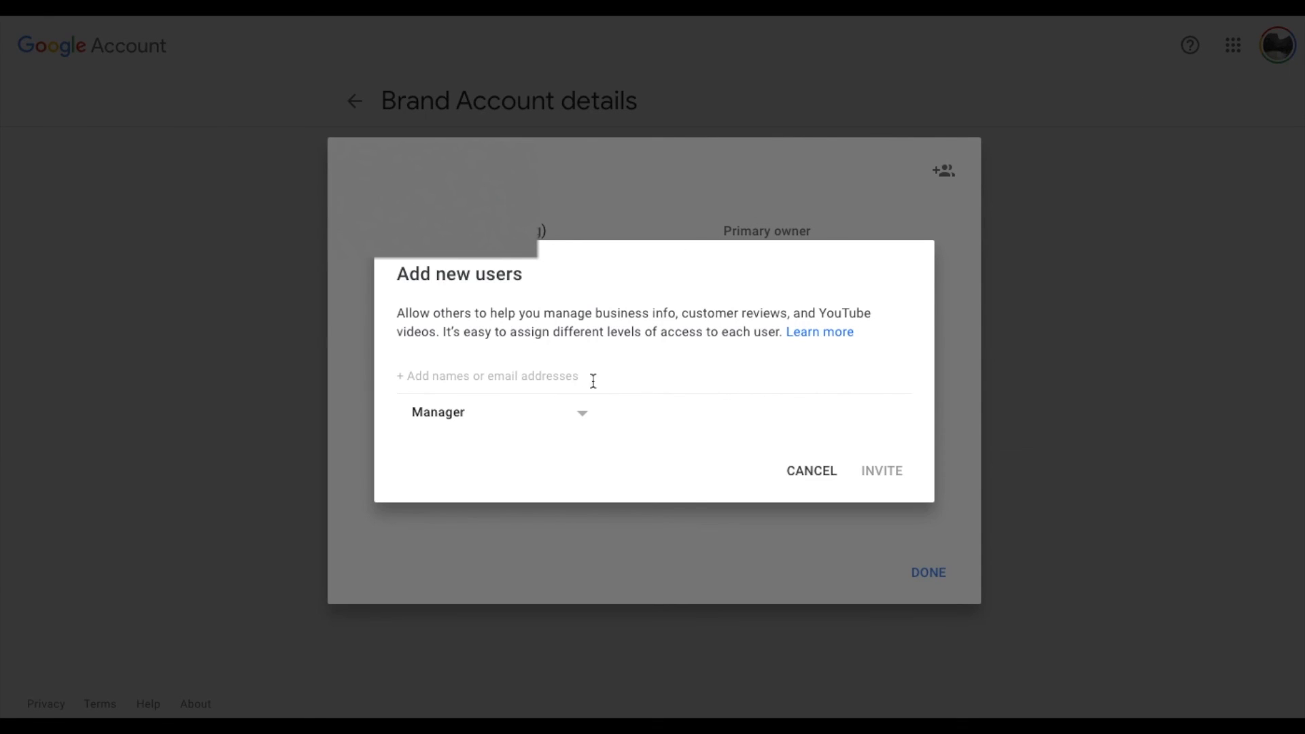
mouse_move(647, 439)
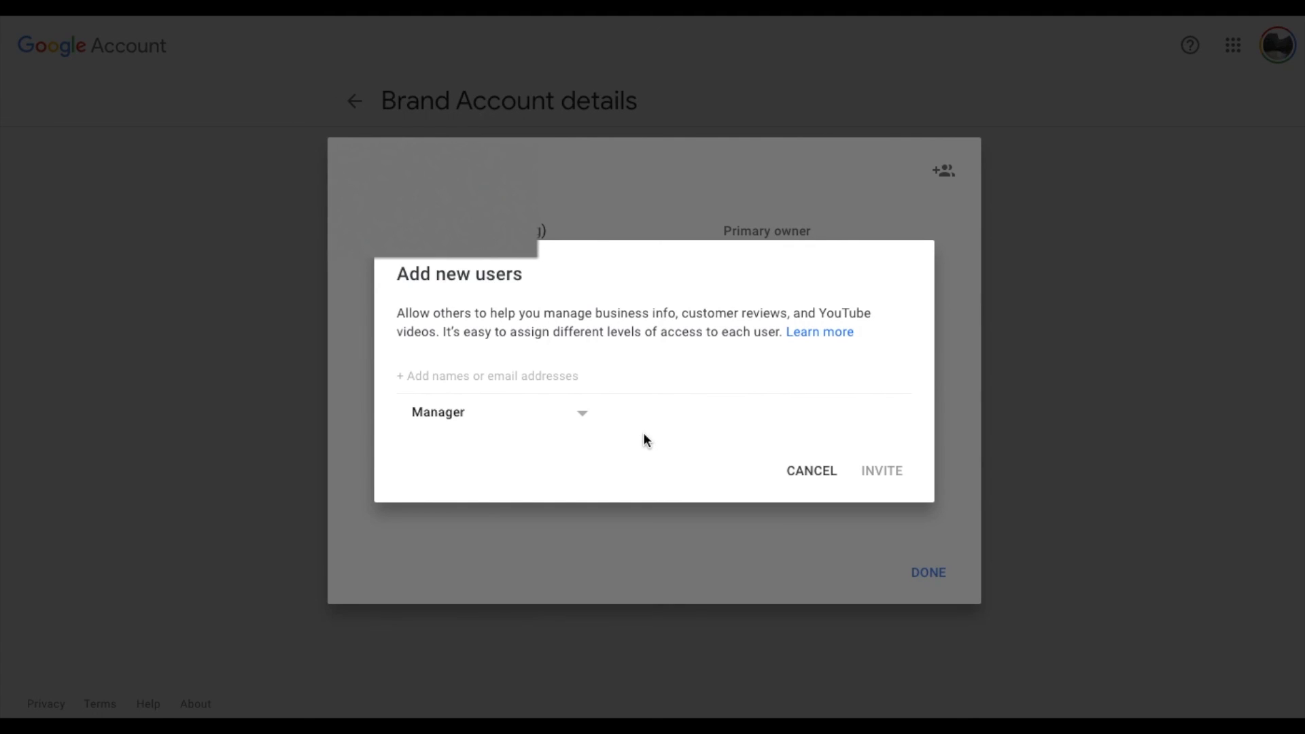
mouse_move(779, 401)
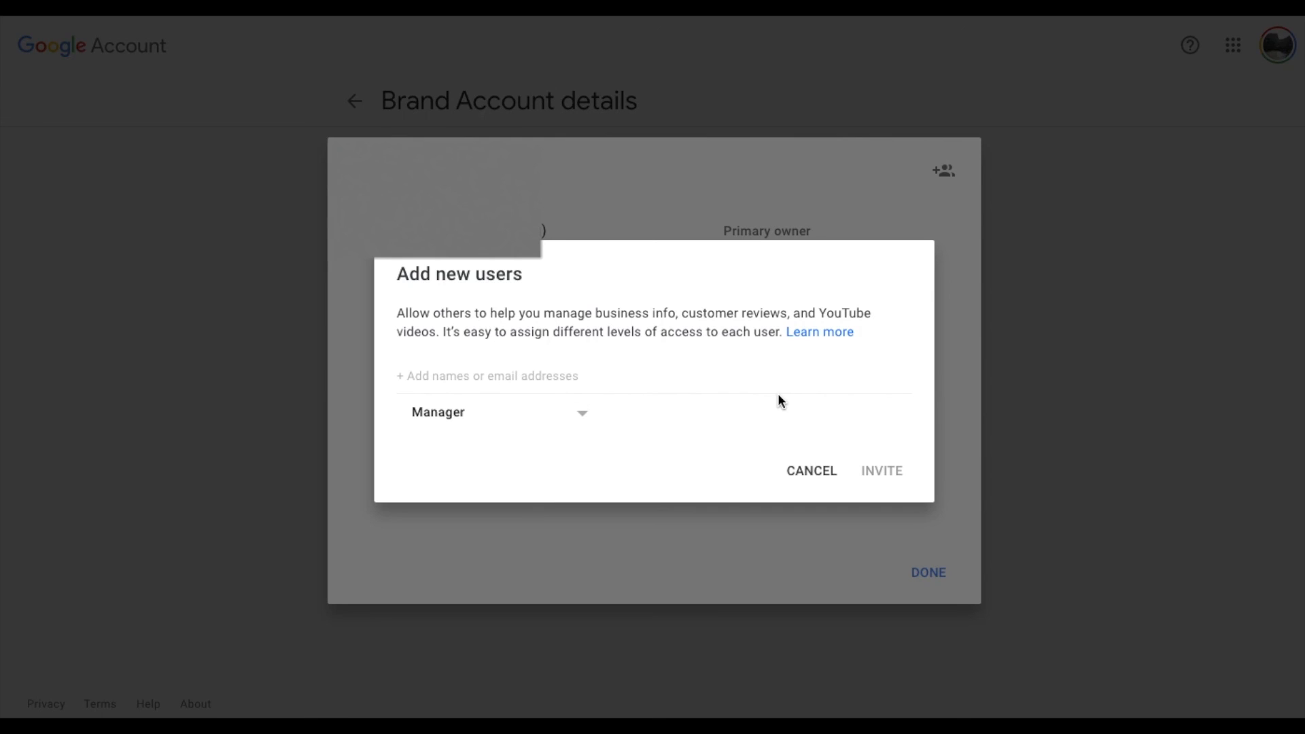